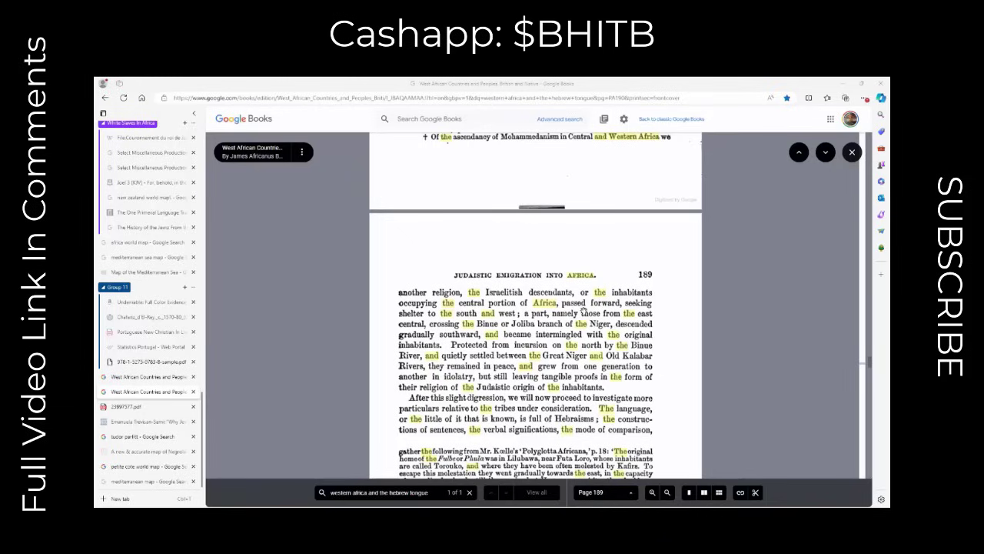
{"action": "mouse_move", "coordinate": [489, 317]}
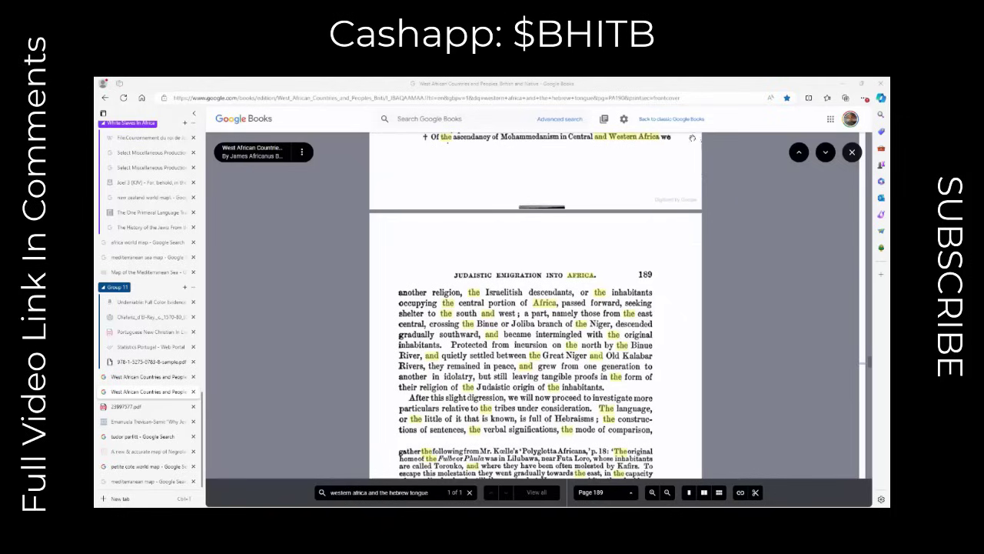
{"action": "mouse_move", "coordinate": [723, 298]}
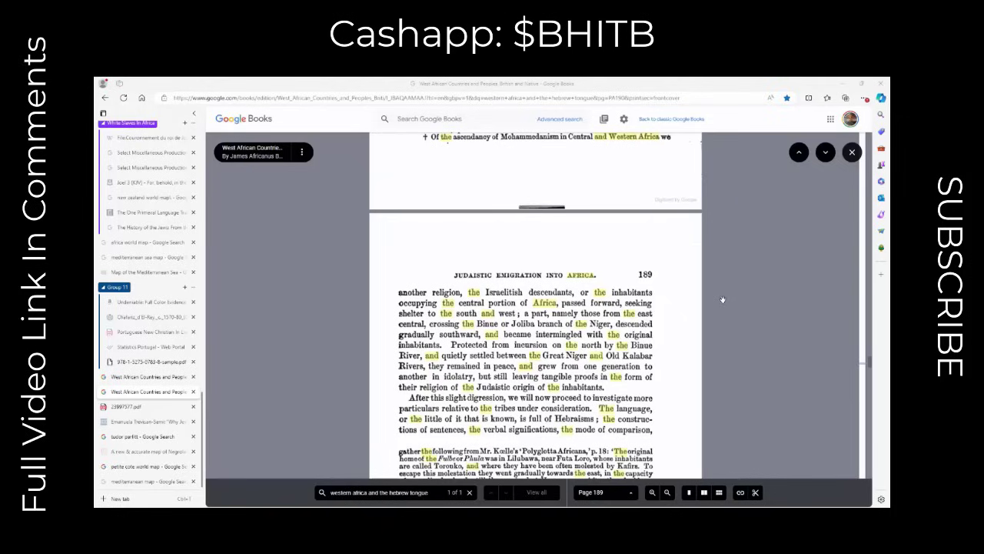
{"action": "mouse_move", "coordinate": [572, 369]}
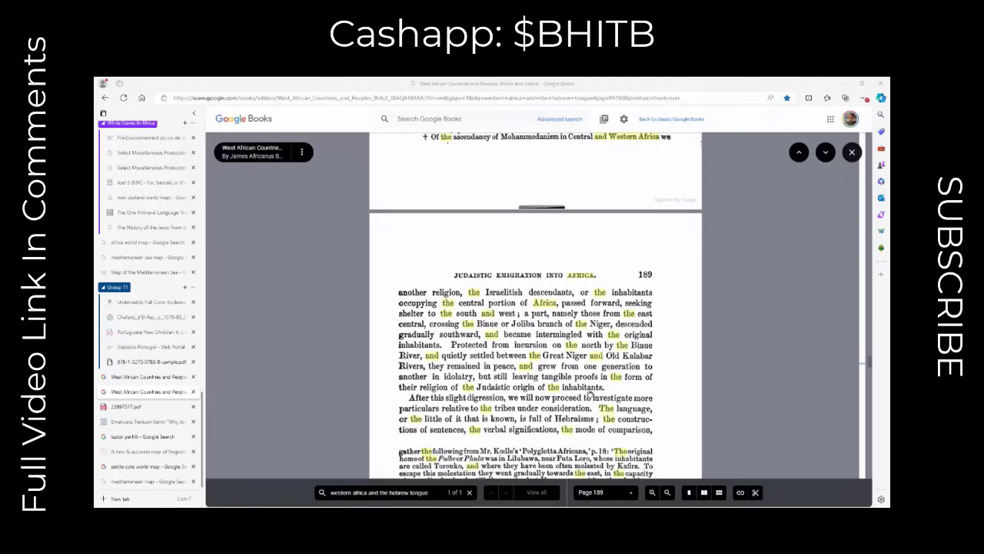
Scroll page 189 down to the Koelle's Polyglotta Africana passage and its highlighted matches
{"action": "scroll", "scroll_direction": "down", "scroll_amount": 3}
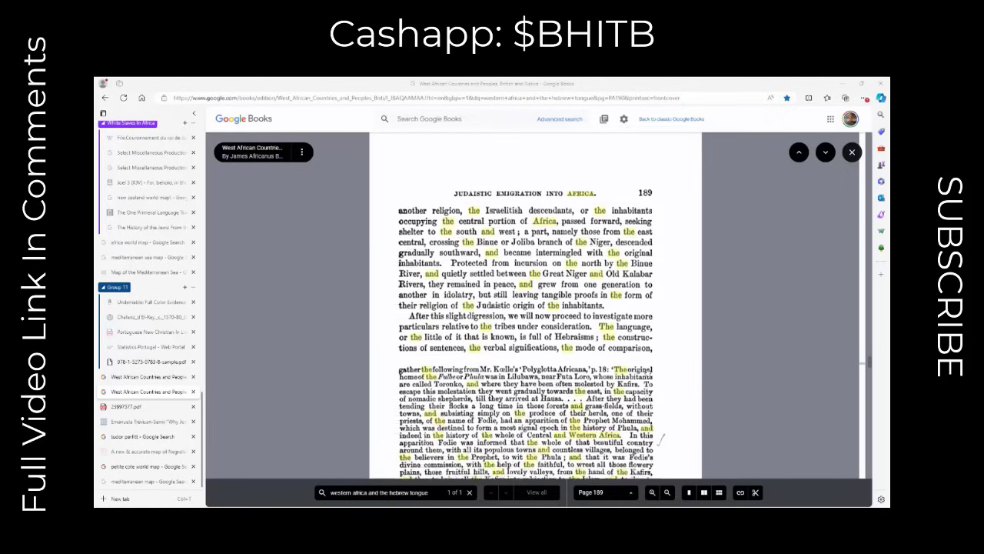
{"action": "scroll", "scroll_direction": "down", "scroll_amount": 3}
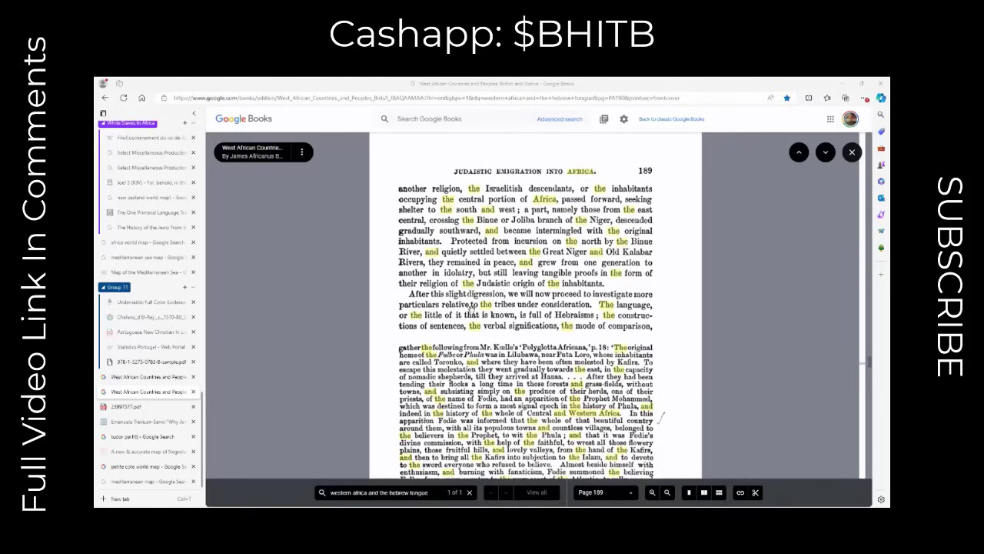
{"action": "mouse_move", "coordinate": [575, 315]}
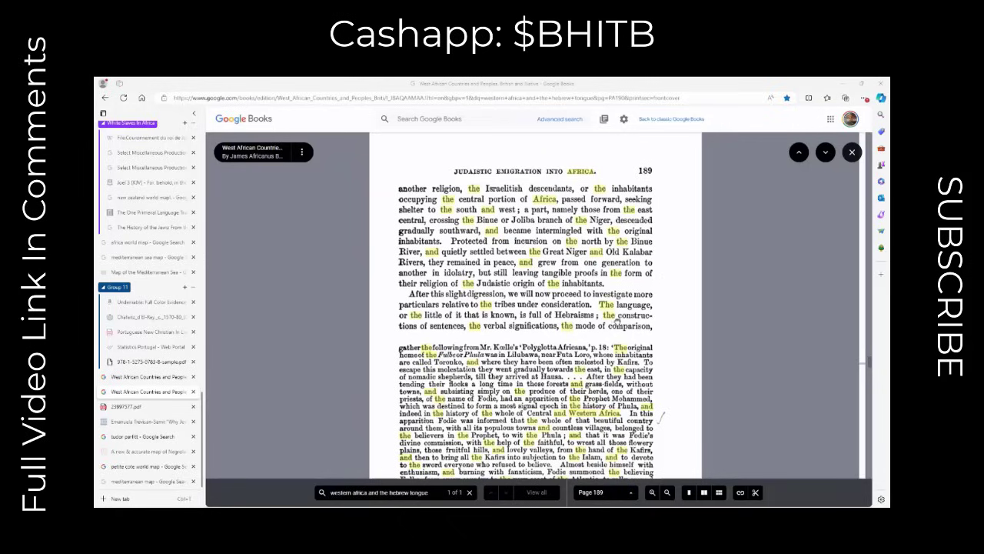
{"action": "mouse_move", "coordinate": [658, 322]}
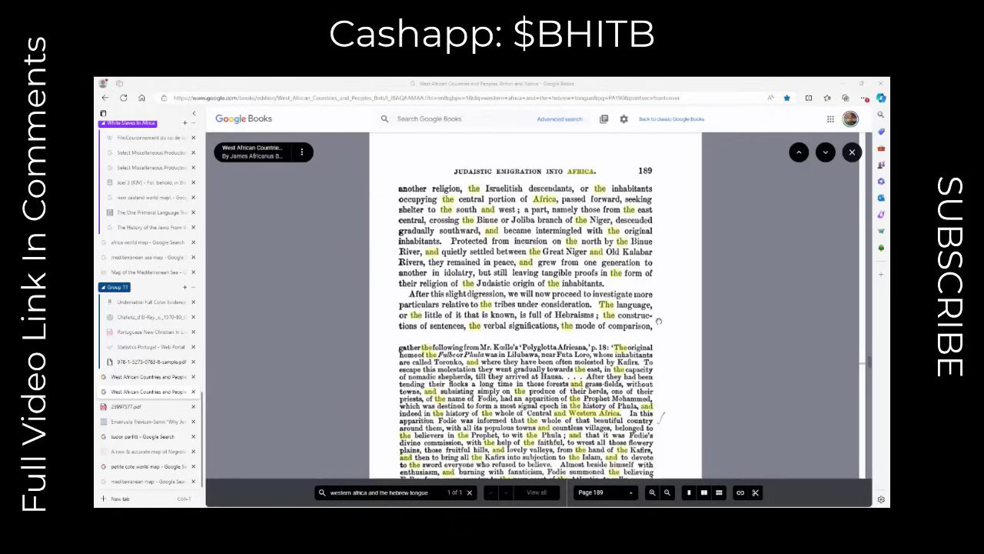
Scroll on to page 190 comparing Western African languages with the Hebrew tongue
{"action": "scroll", "scroll_direction": "down", "scroll_amount": 3}
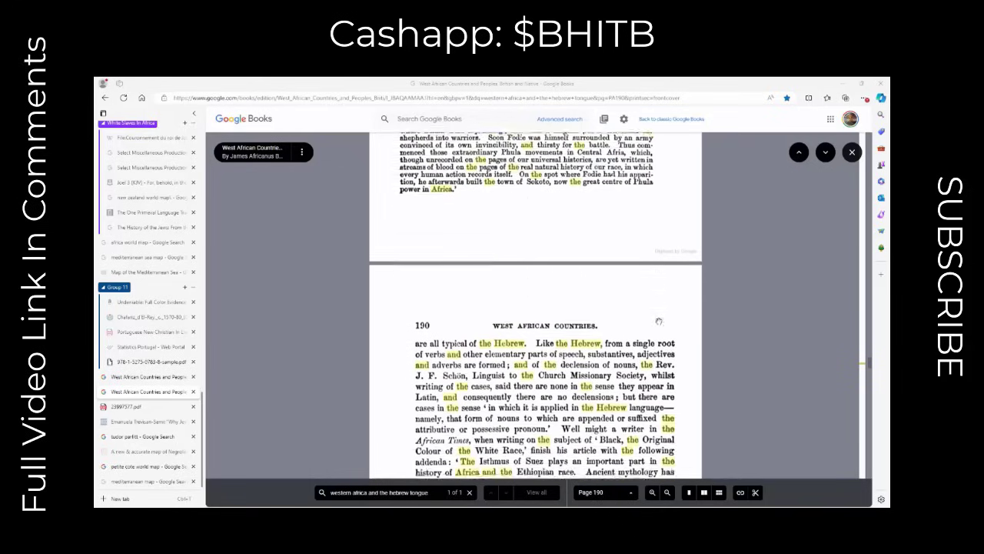
{"action": "scroll", "scroll_direction": "down", "scroll_amount": 3}
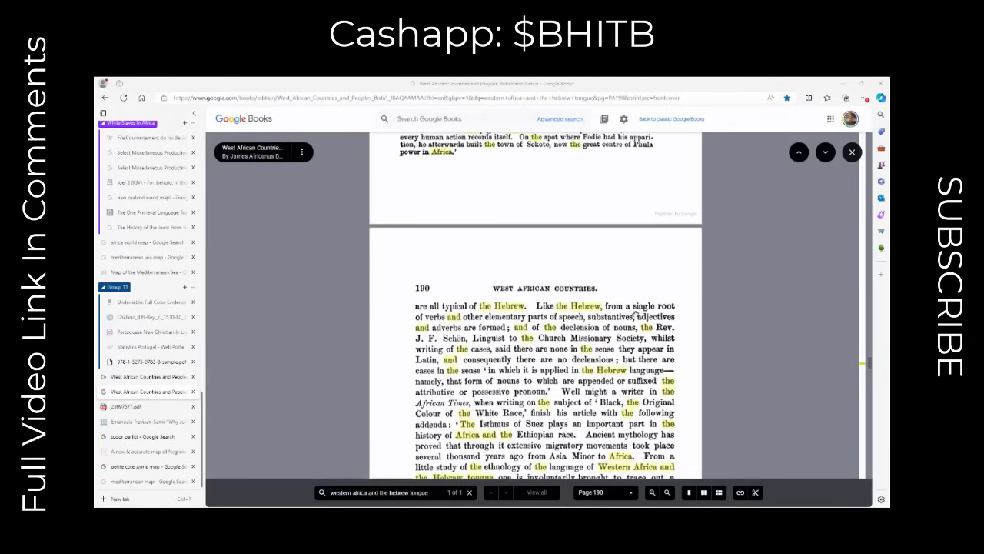
{"action": "scroll", "scroll_direction": "down", "scroll_amount": 3}
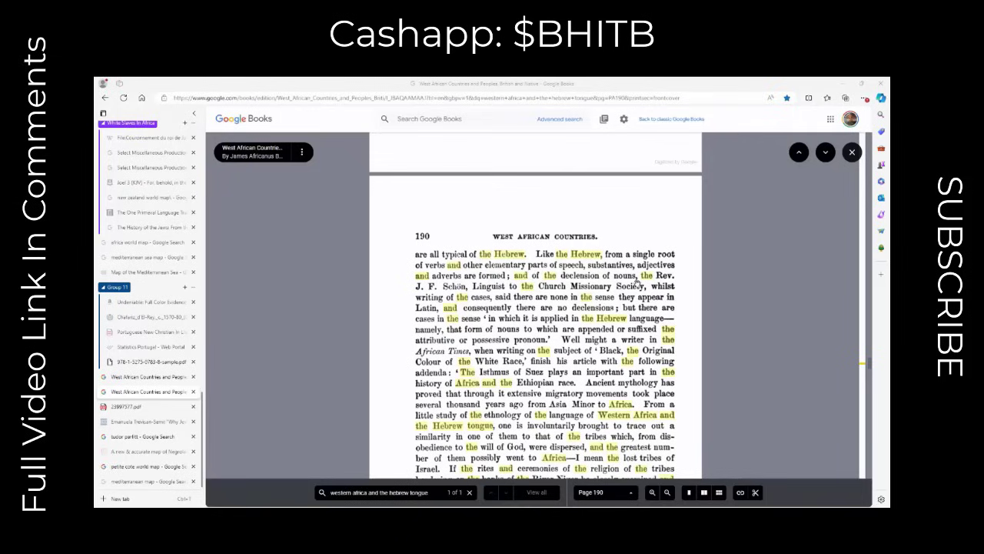
{"action": "mouse_move", "coordinate": [637, 291]}
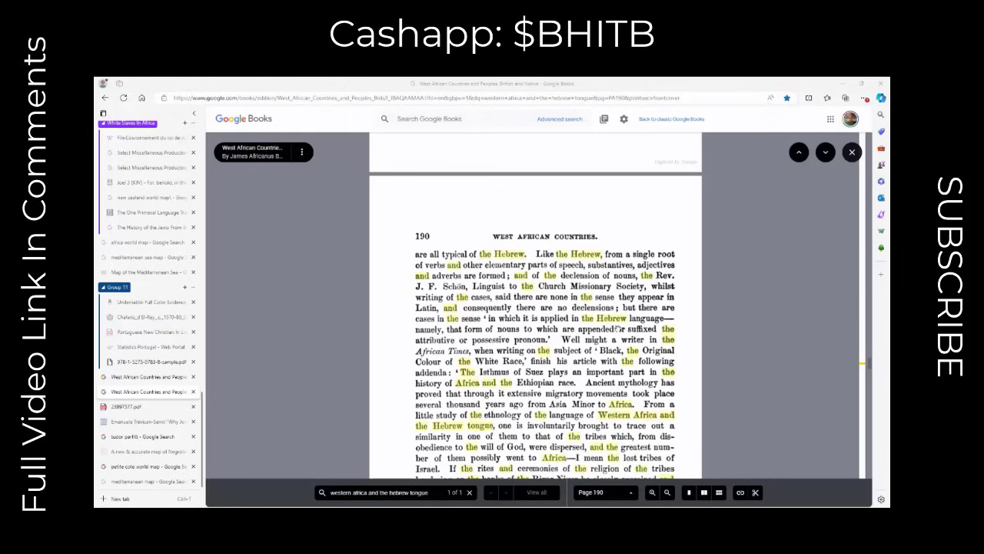
{"action": "scroll", "scroll_direction": "down", "scroll_amount": 3}
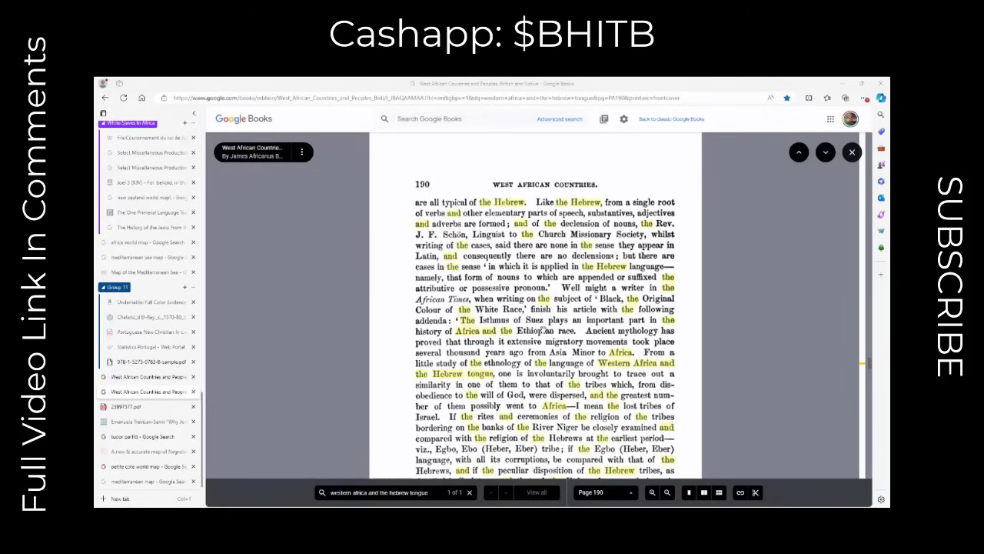
{"action": "mouse_move", "coordinate": [483, 340]}
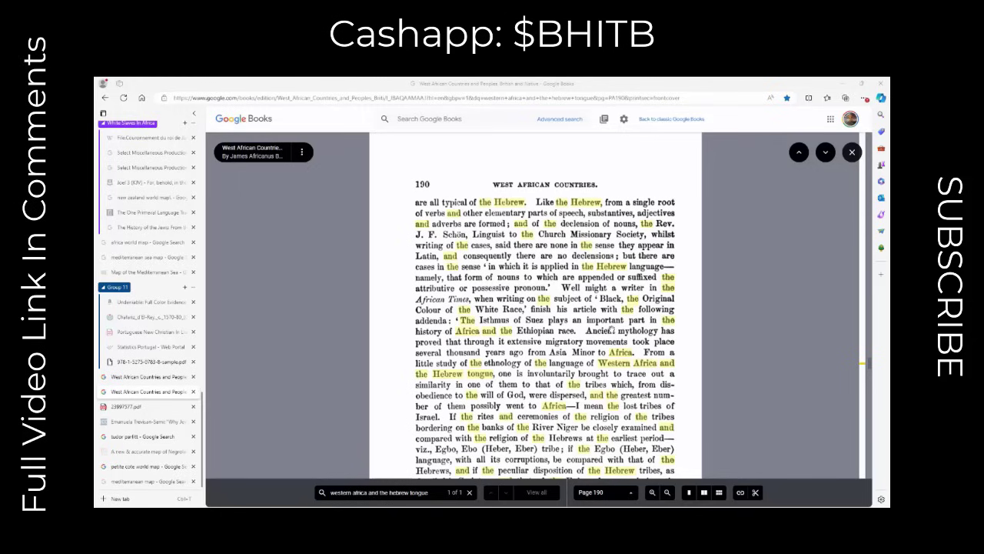
Scroll through the highlighted hits on pages 190–191 about Western Africa and Hebrew
{"action": "scroll", "scroll_direction": "down", "scroll_amount": 3}
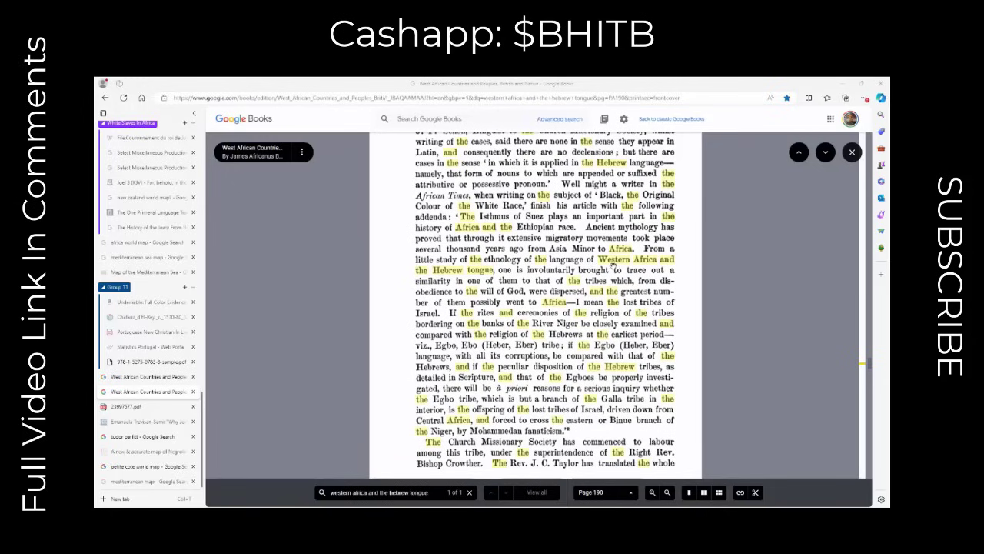
{"action": "mouse_move", "coordinate": [523, 280]}
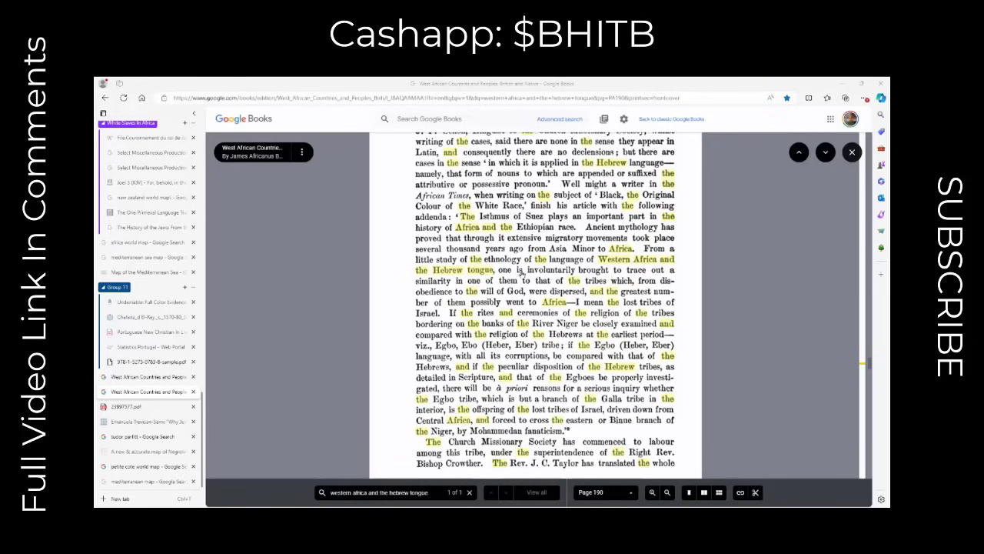
{"action": "mouse_move", "coordinate": [551, 286]}
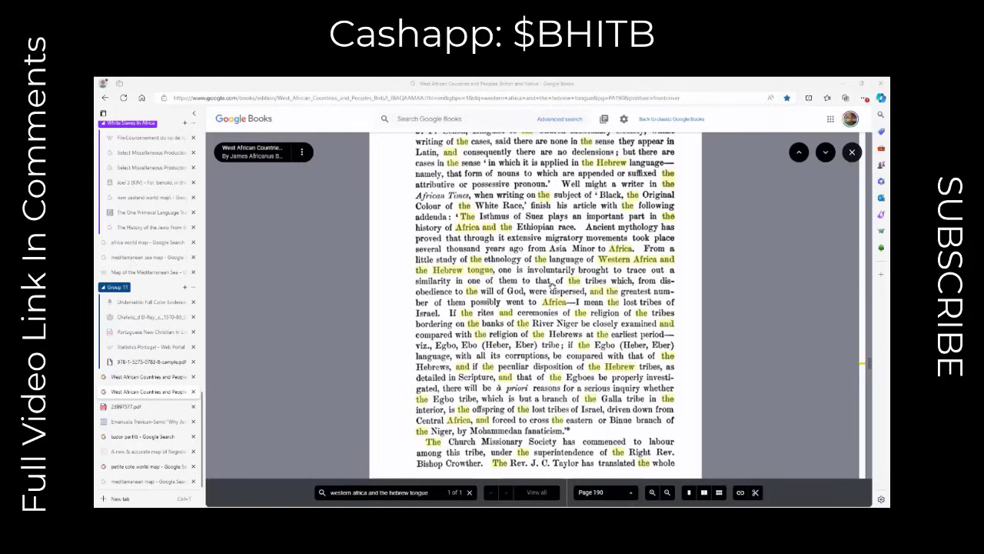
{"action": "mouse_move", "coordinate": [599, 286]}
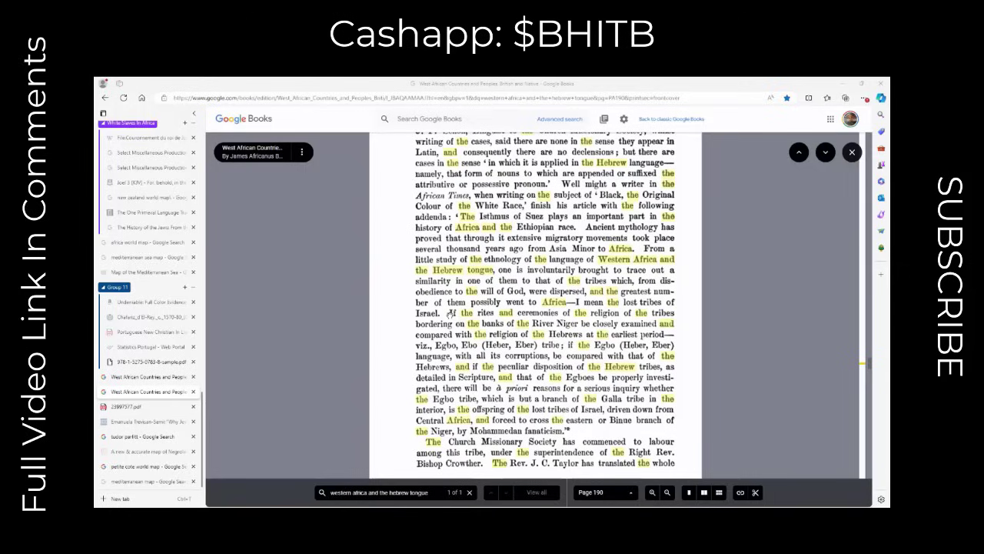
{"action": "mouse_move", "coordinate": [554, 302]}
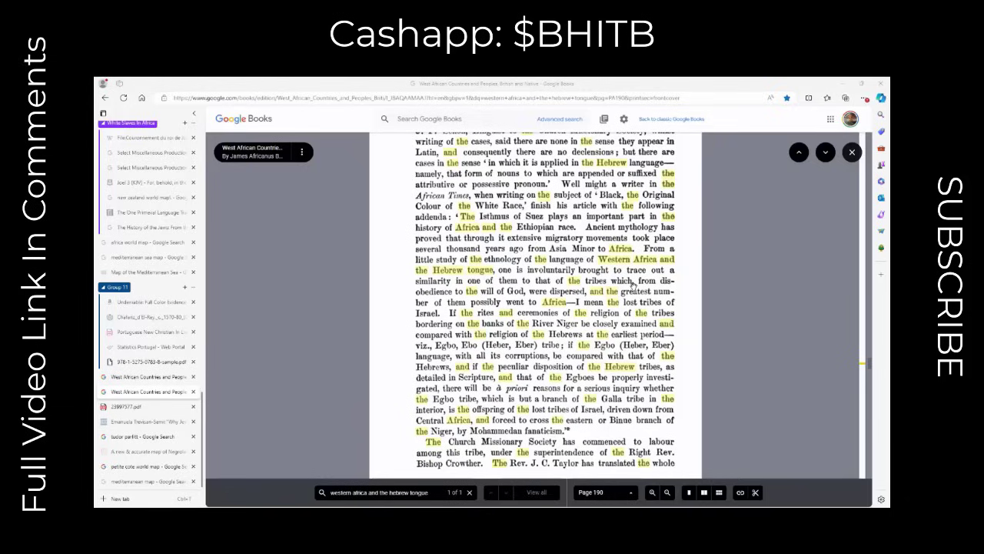
{"action": "mouse_move", "coordinate": [523, 352]}
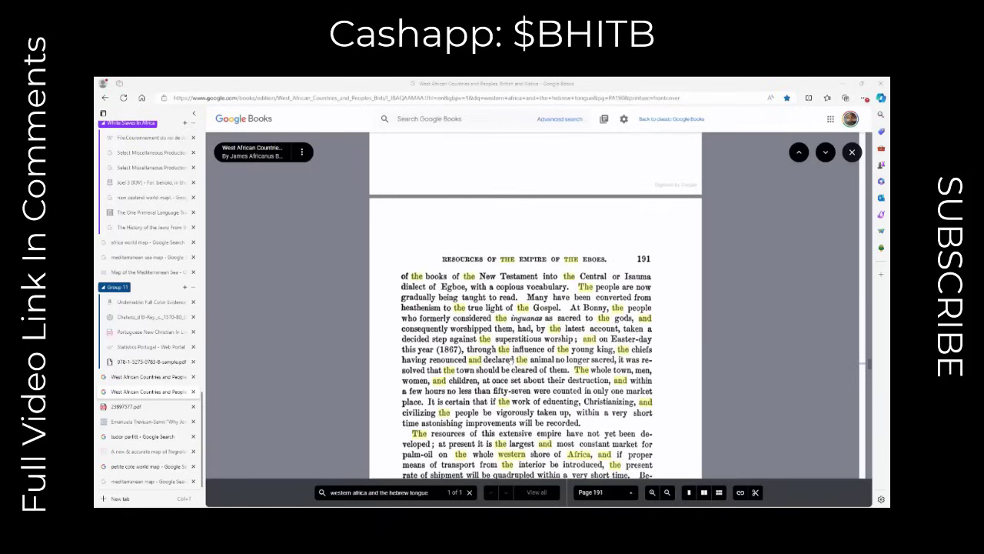
{"action": "scroll", "scroll_direction": "down", "scroll_amount": 3}
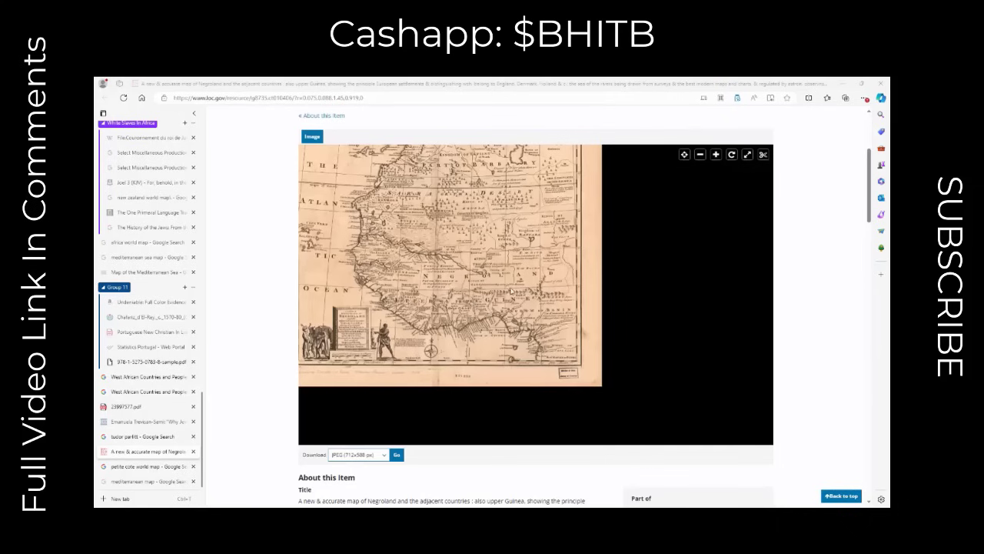
Zoom the Negroland map onto the Gold Coast, Slave Coast and Benin region
{"action": "left_click", "coordinate": [715, 153]}
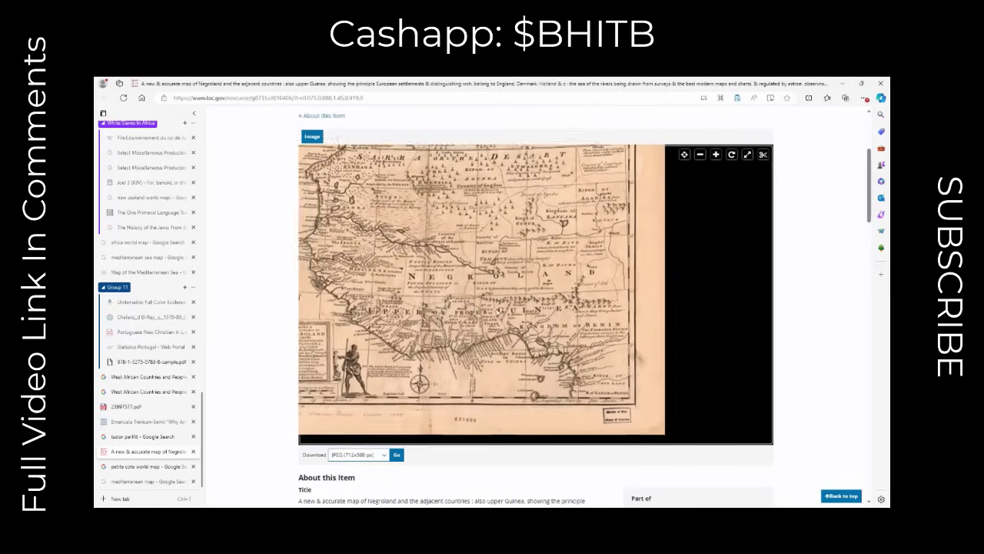
{"action": "left_click", "coordinate": [716, 154]}
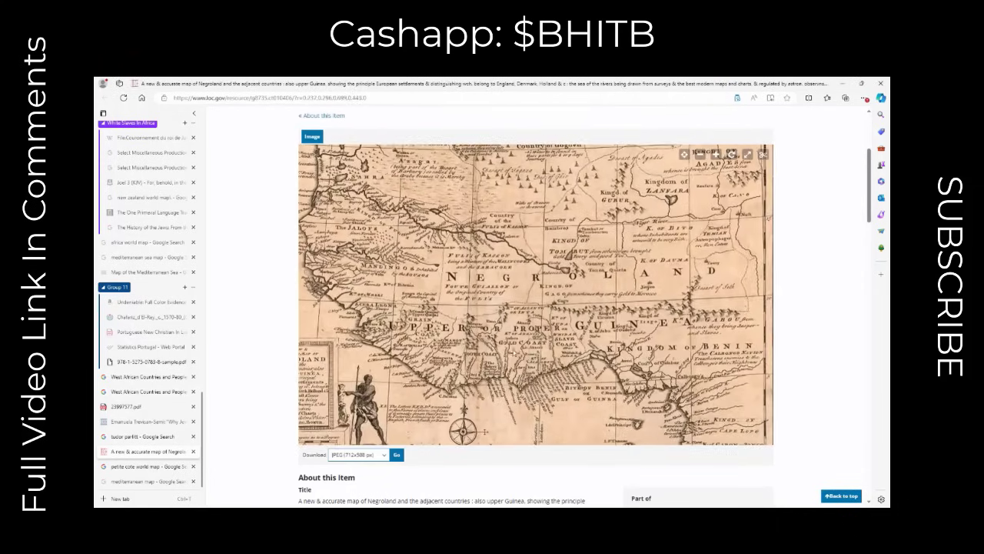
{"action": "left_click", "coordinate": [717, 154]}
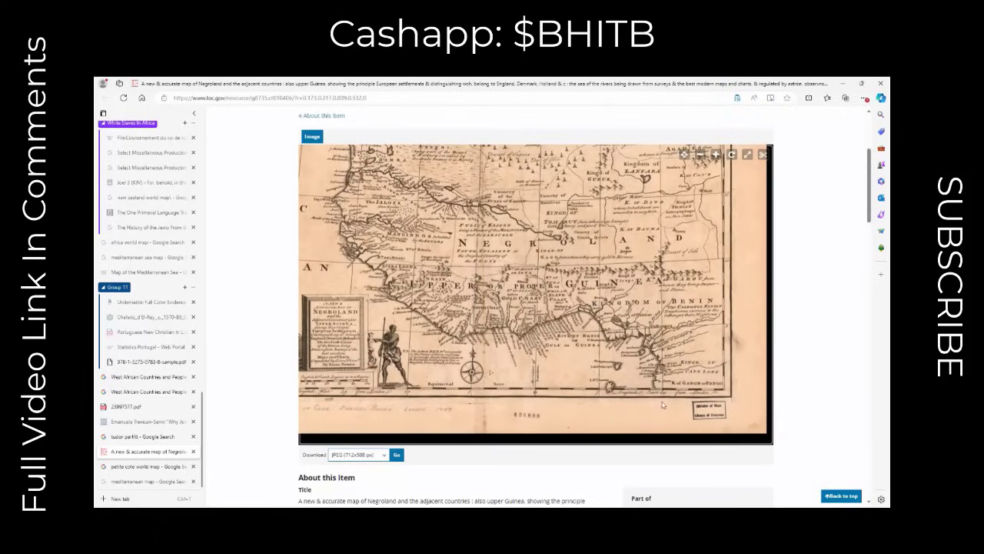
{"action": "left_click", "coordinate": [715, 153]}
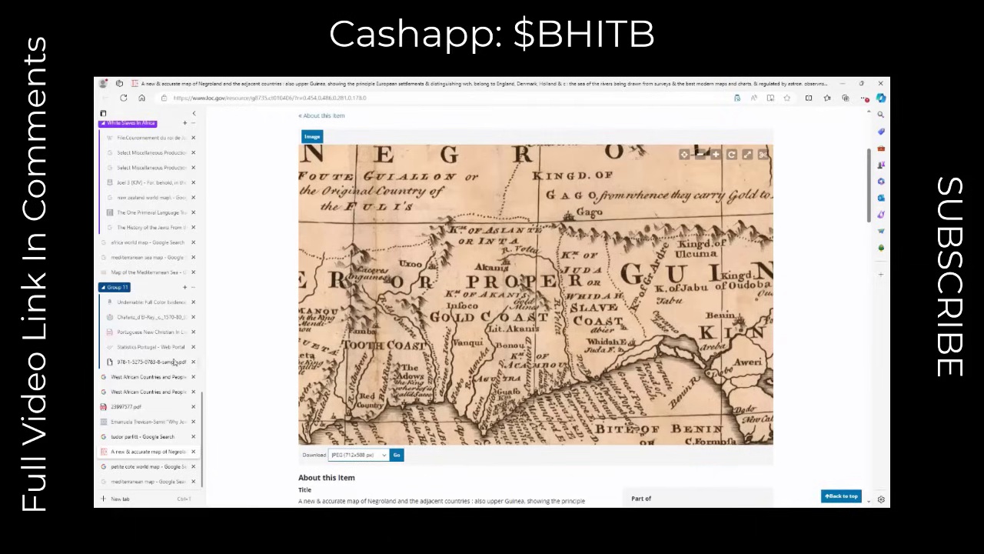
Switch to the Chapter One PDF and read page 8 down to its footnotes
{"action": "left_click", "coordinate": [150, 361]}
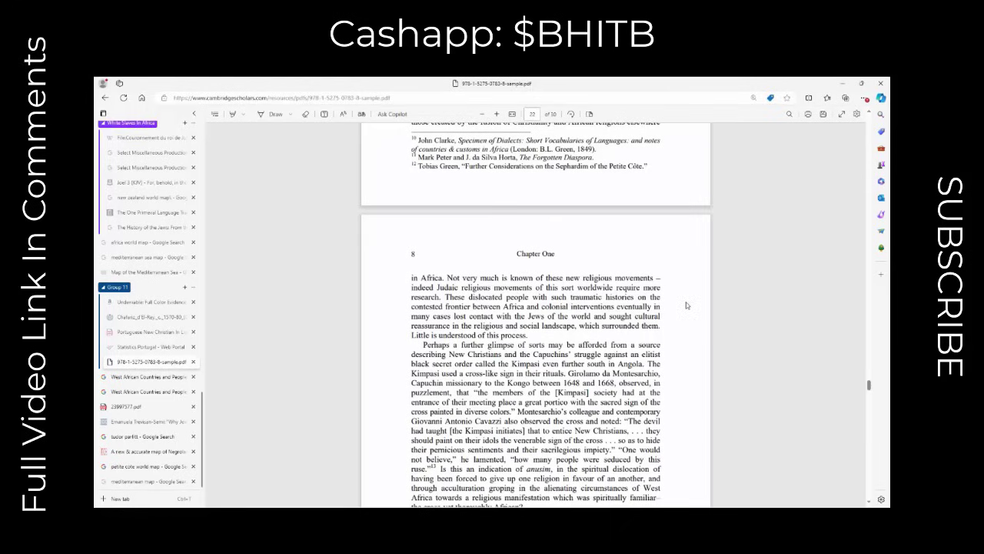
{"action": "scroll", "scroll_direction": "down", "scroll_amount": 3}
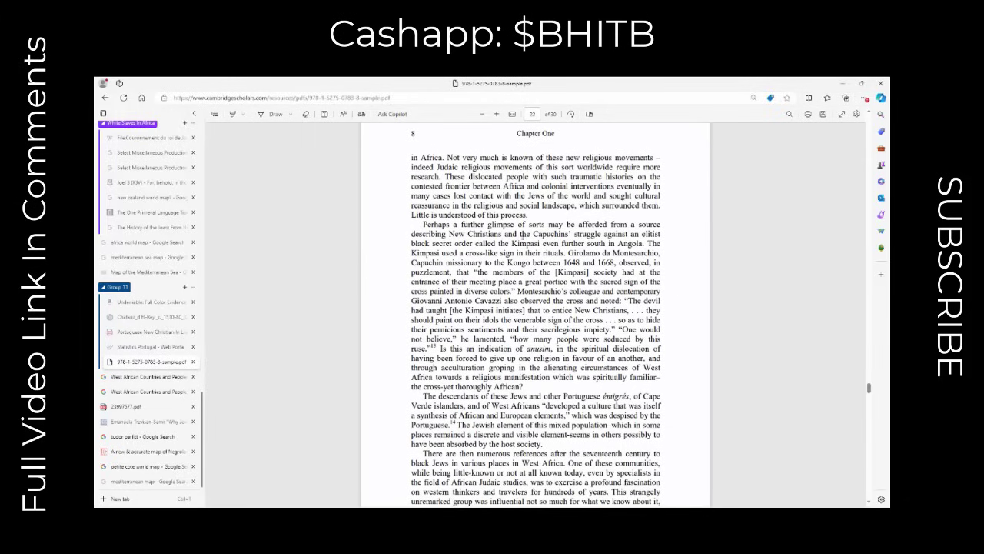
{"action": "mouse_move", "coordinate": [673, 233]}
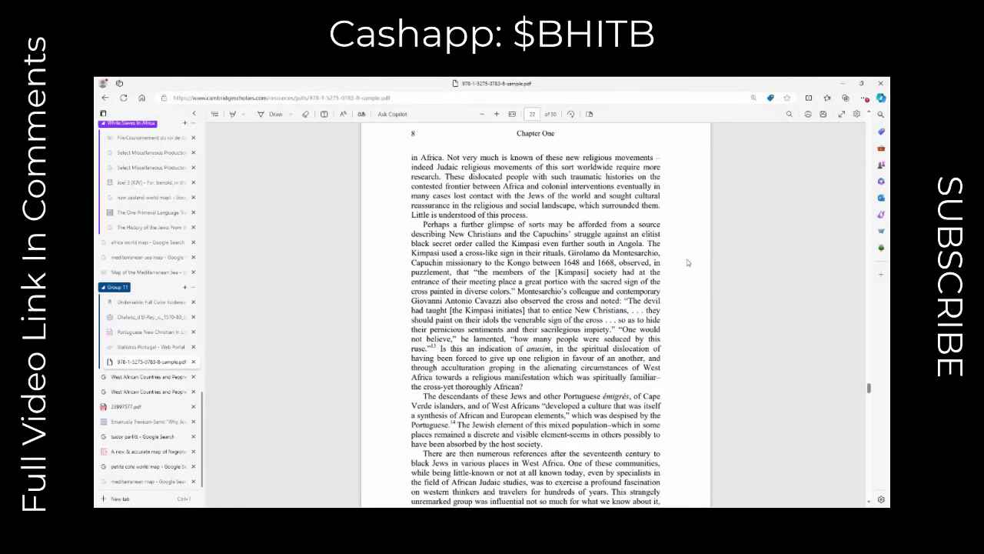
{"action": "mouse_move", "coordinate": [680, 259]}
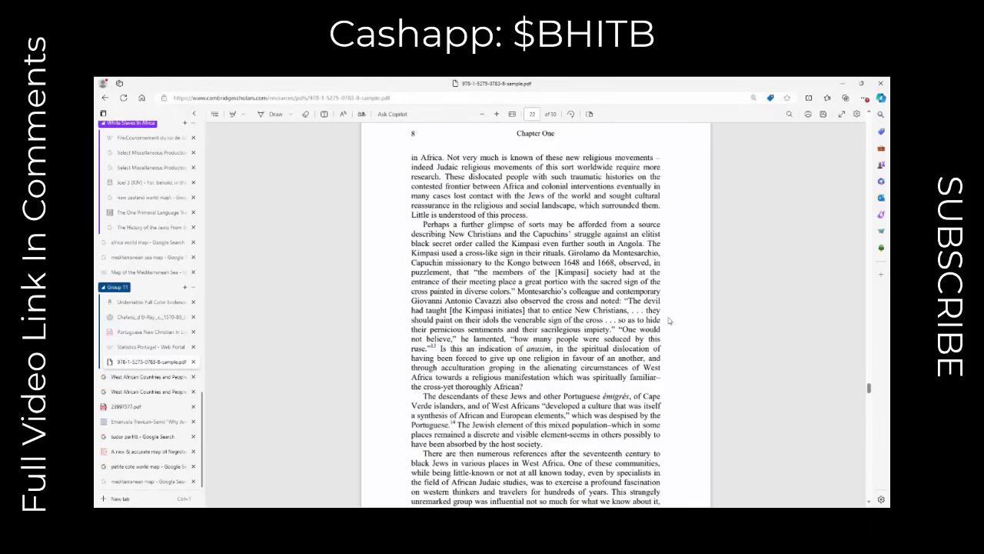
{"action": "mouse_move", "coordinate": [670, 304]}
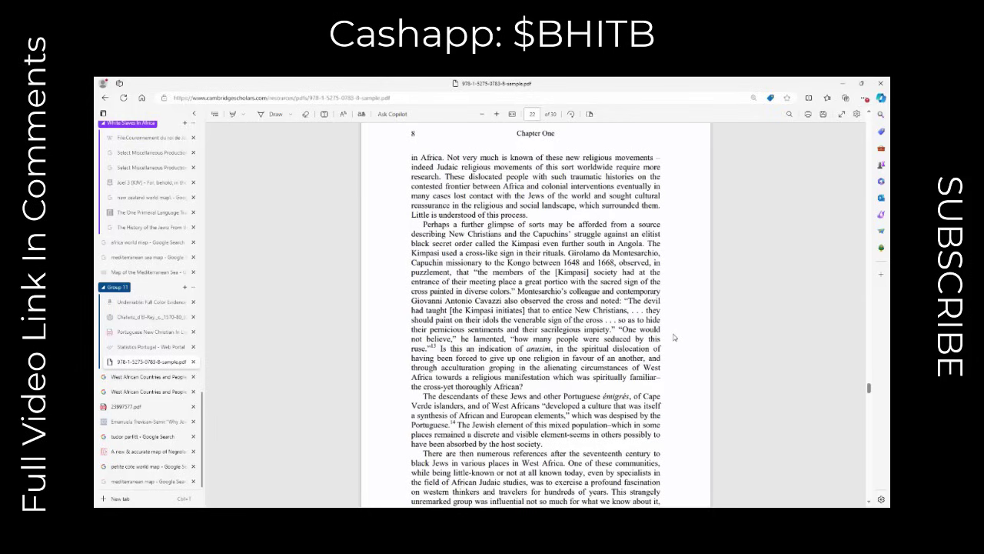
{"action": "mouse_move", "coordinate": [673, 364]}
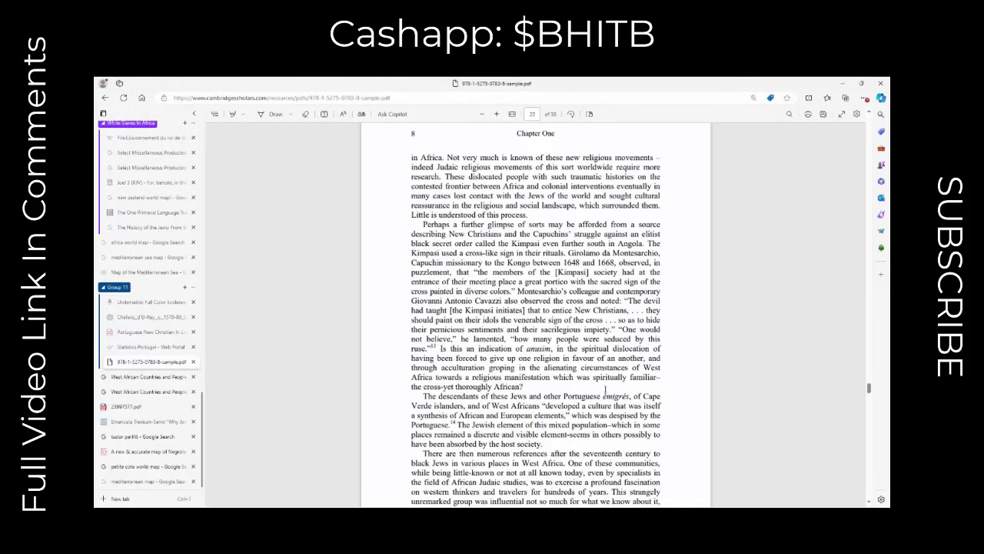
{"action": "scroll", "scroll_direction": "down", "scroll_amount": 3}
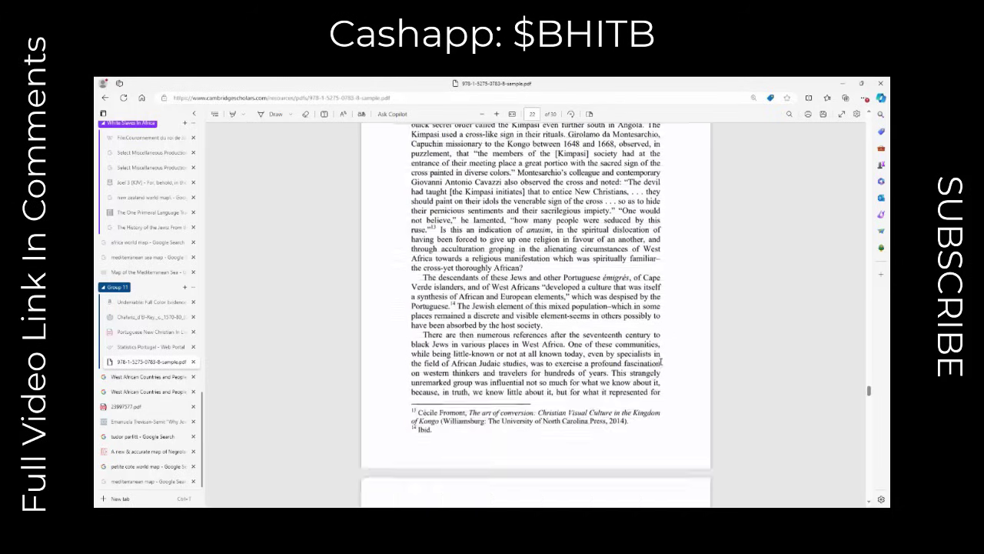
{"action": "scroll", "scroll_direction": "down", "scroll_amount": 3}
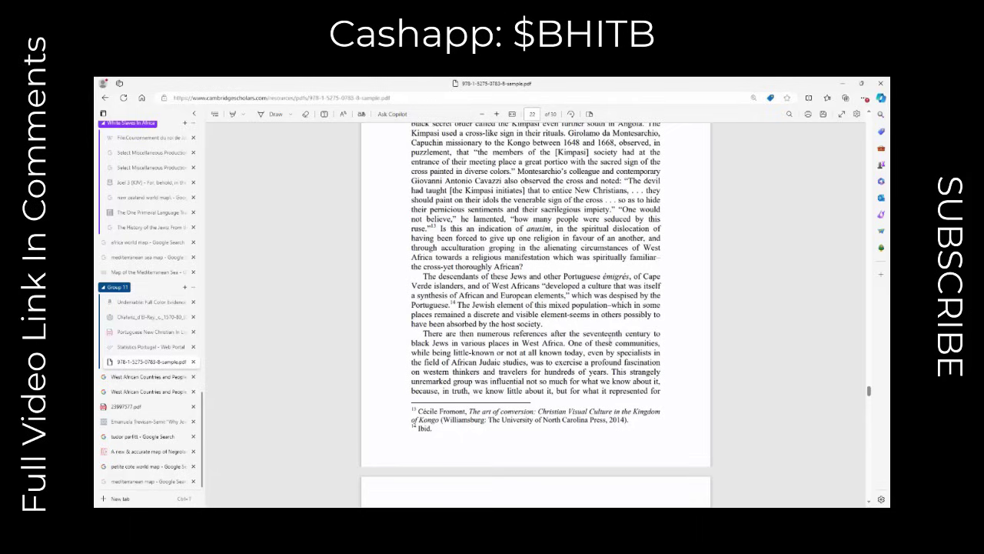
{"action": "mouse_move", "coordinate": [669, 375]}
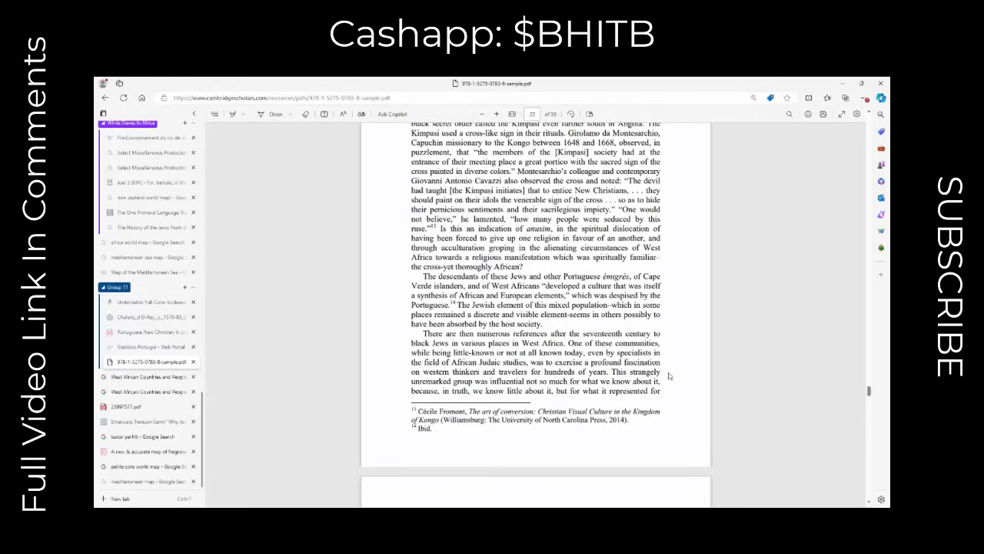
{"action": "mouse_move", "coordinate": [669, 381]}
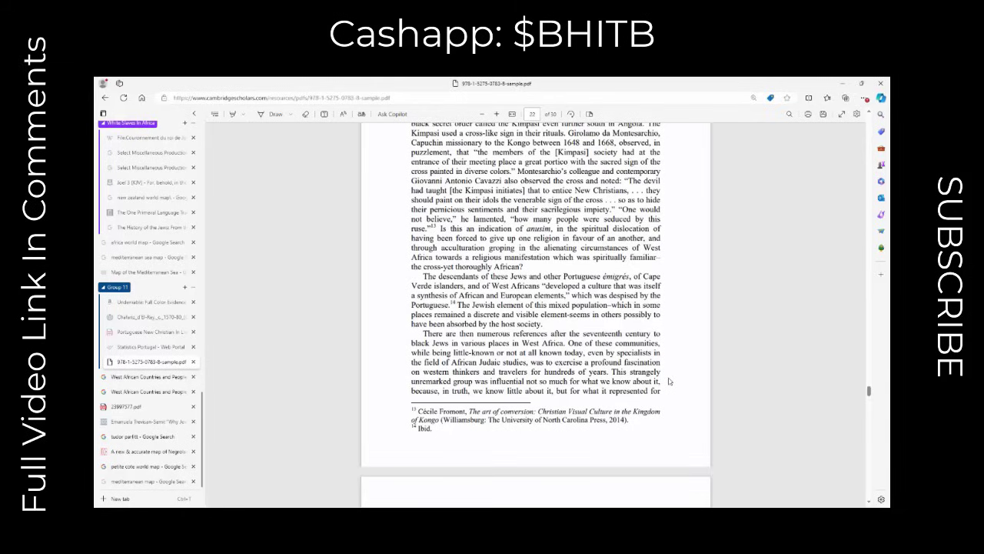
{"action": "mouse_move", "coordinate": [667, 409]}
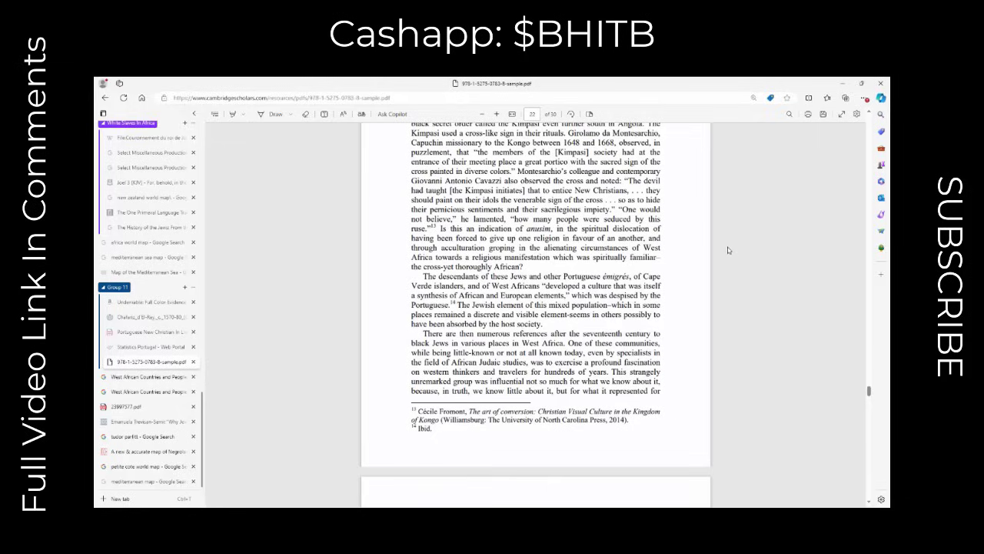
{"action": "mouse_move", "coordinate": [710, 180]}
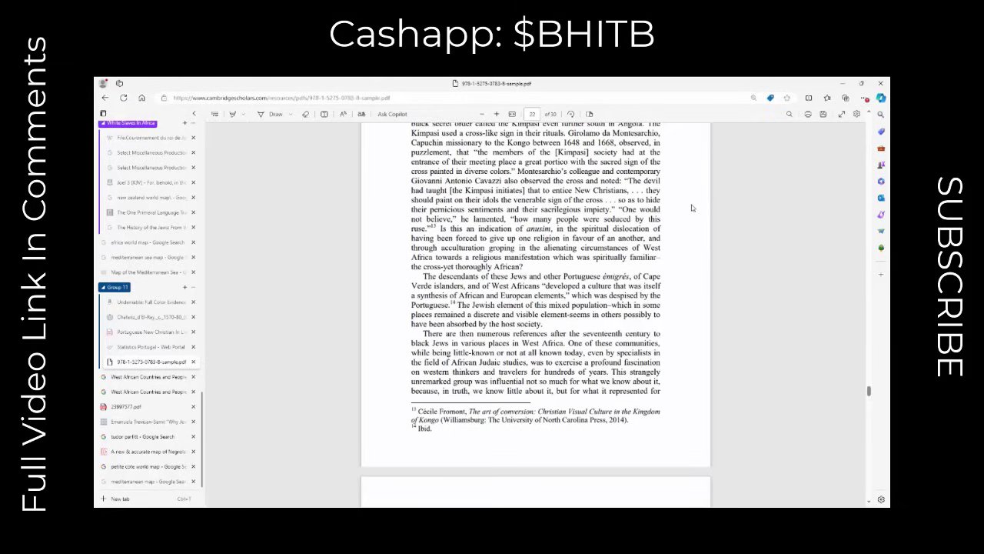
{"action": "mouse_move", "coordinate": [695, 179]}
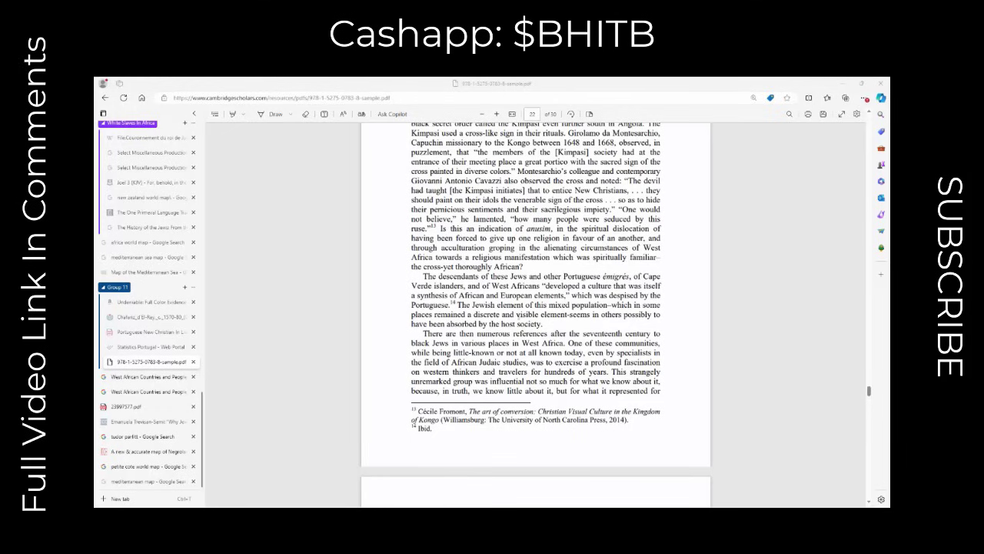
Scroll down to the top of page 9, 'No Witness to Bear?', on Black Jews of the Kongo coast
{"action": "scroll", "scroll_direction": "down", "scroll_amount": 3}
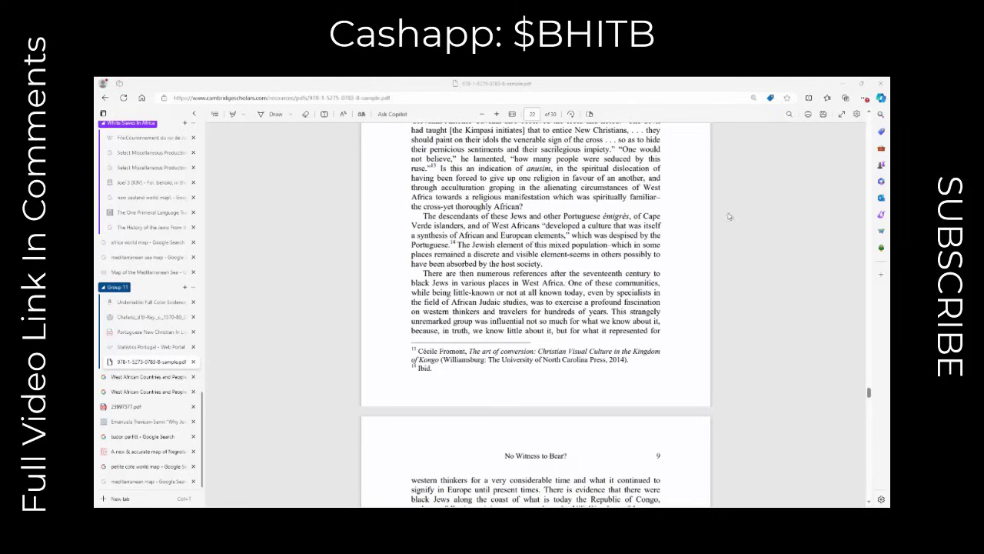
{"action": "mouse_move", "coordinate": [723, 197]}
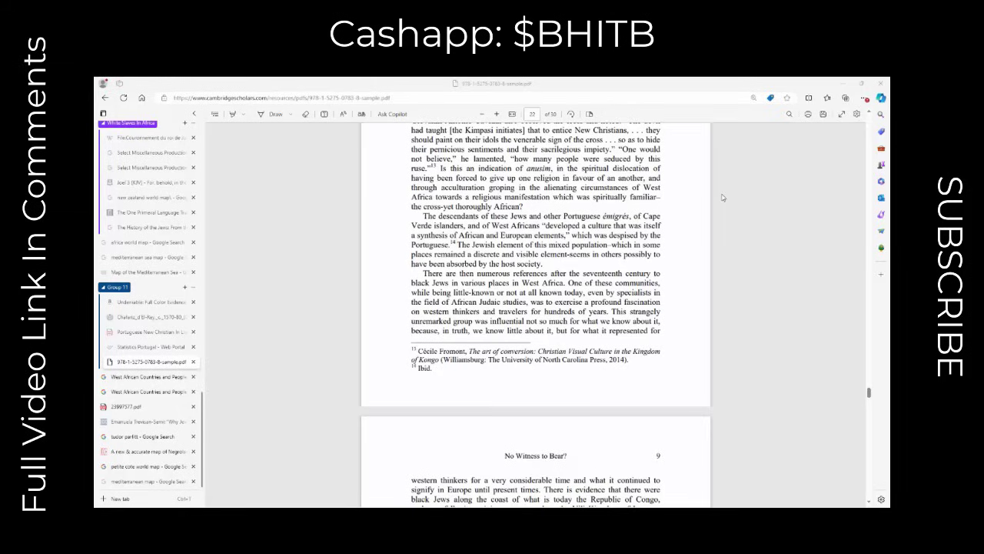
{"action": "mouse_move", "coordinate": [714, 276]}
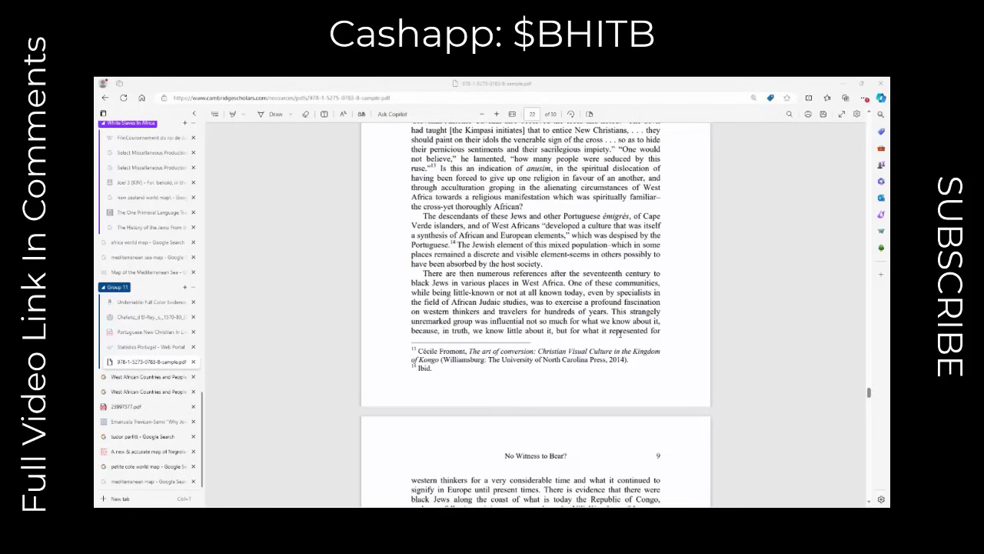
{"action": "scroll", "scroll_direction": "down", "scroll_amount": 3}
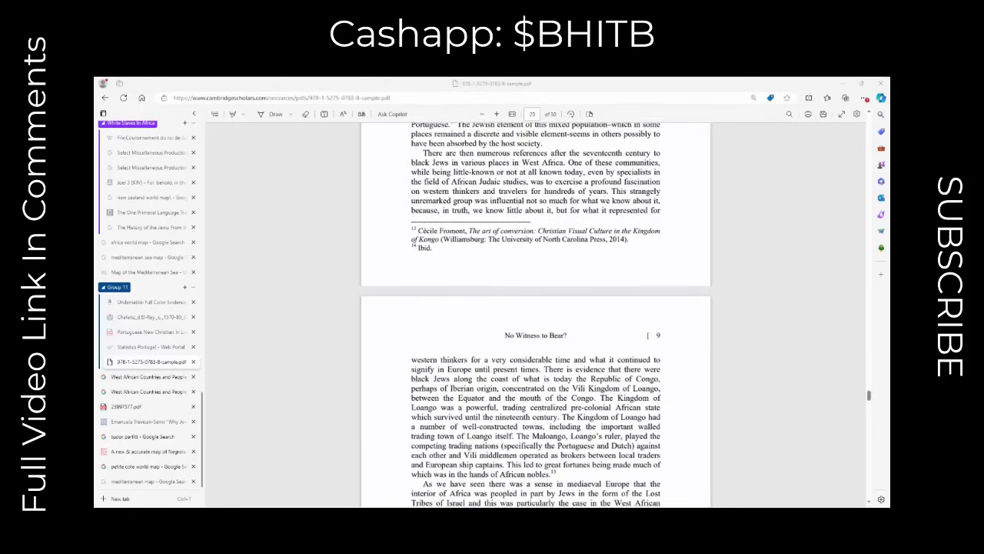
Scroll down page 9 through the passage on Loango's Gulf of the Jews
{"action": "scroll", "scroll_direction": "down", "scroll_amount": 3}
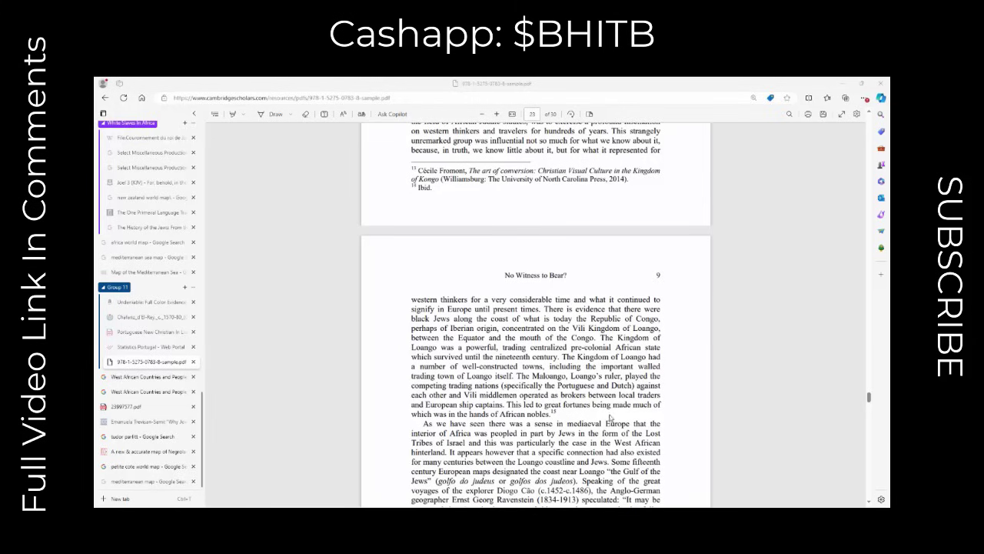
{"action": "scroll", "scroll_direction": "down", "scroll_amount": 3}
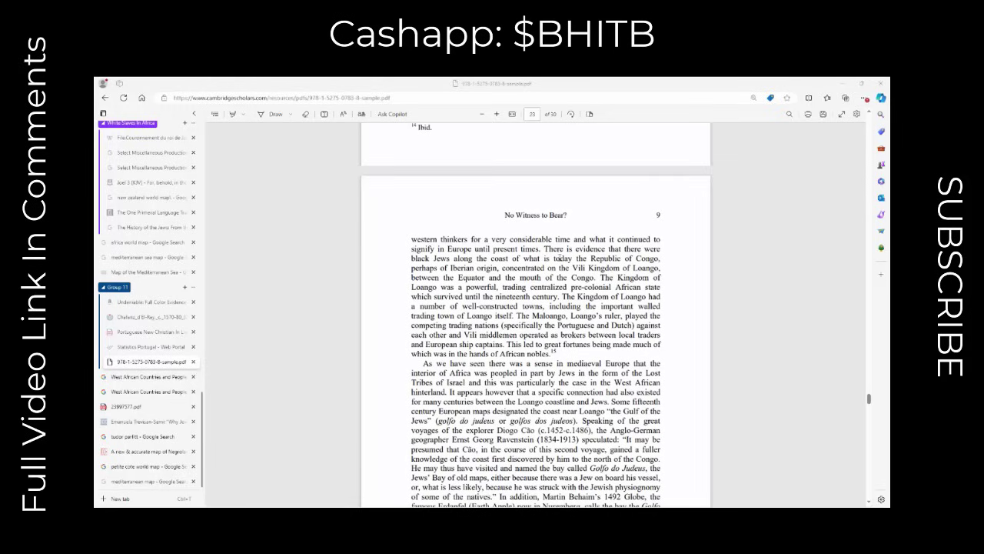
{"action": "mouse_move", "coordinate": [682, 225]}
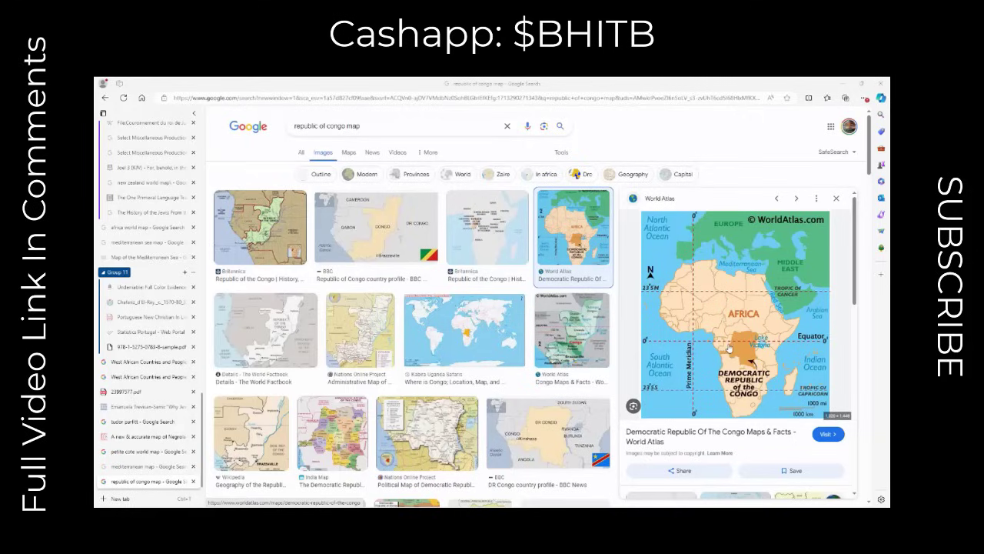
{"action": "mouse_move", "coordinate": [724, 352]}
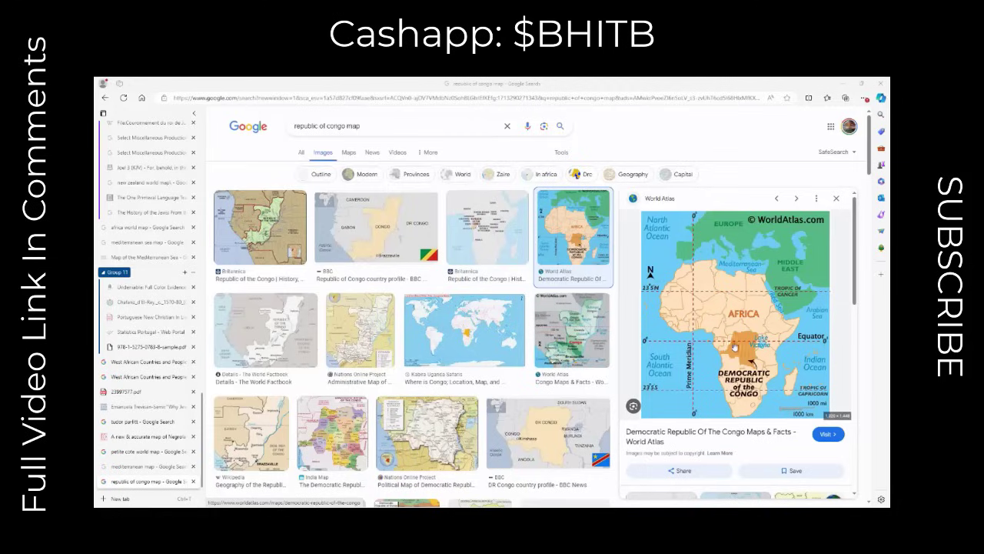
{"action": "mouse_move", "coordinate": [732, 344]}
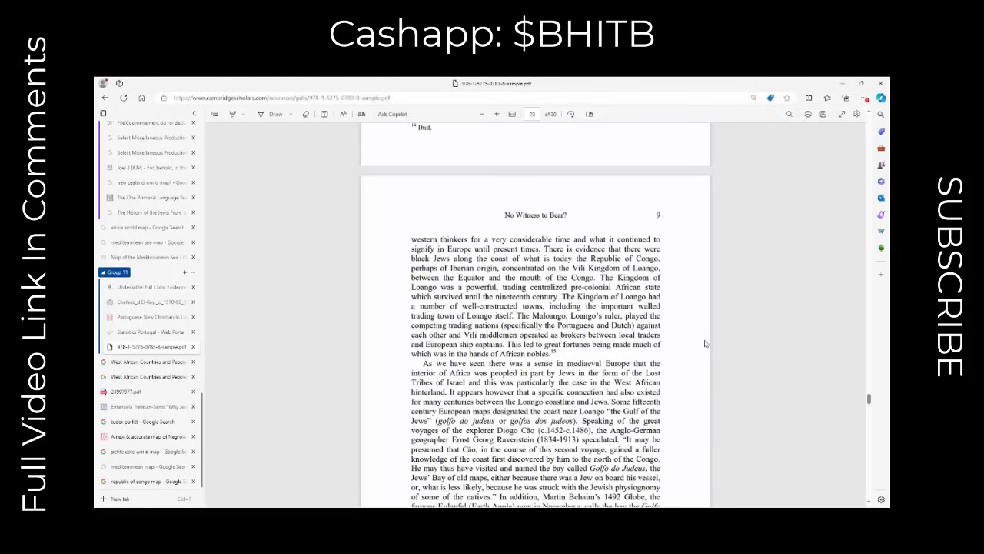
{"action": "mouse_move", "coordinate": [680, 252]}
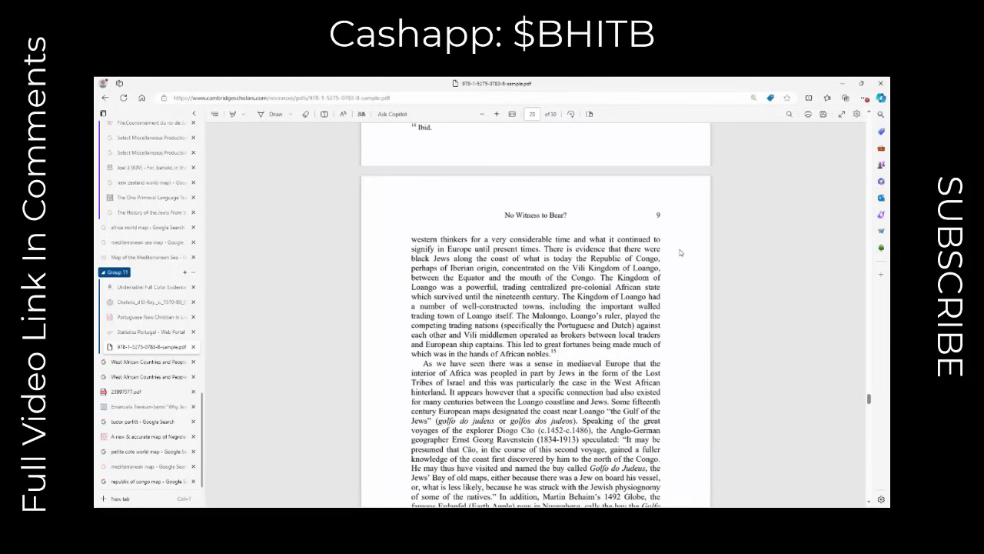
{"action": "mouse_move", "coordinate": [646, 236]}
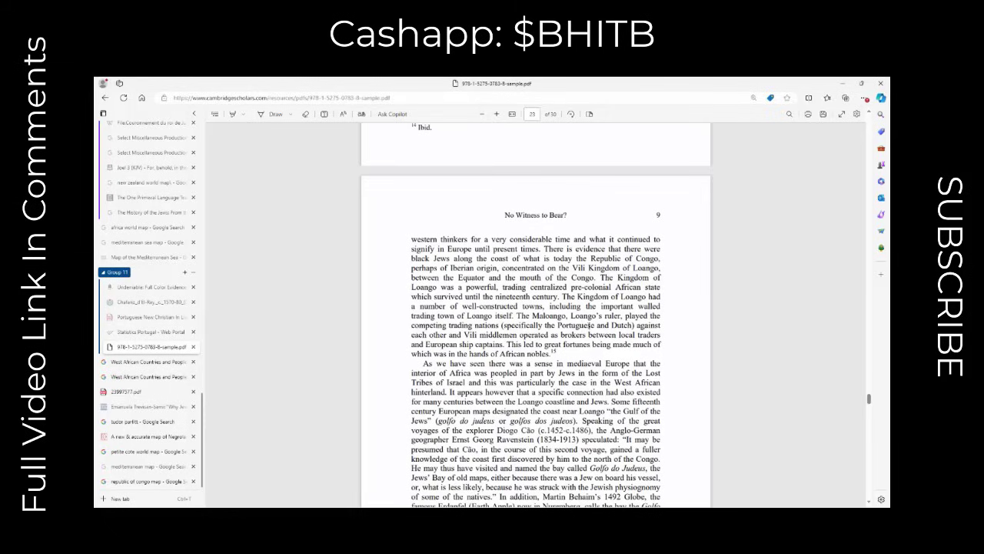
{"action": "mouse_move", "coordinate": [628, 351]}
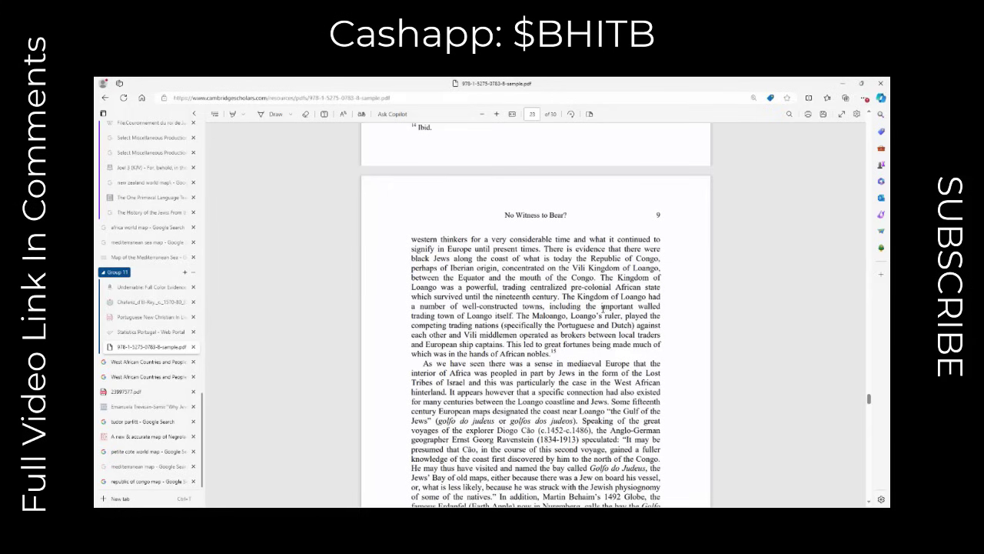
Scroll further down page 9 on the Congo coast
{"action": "scroll", "scroll_direction": "down", "scroll_amount": 3}
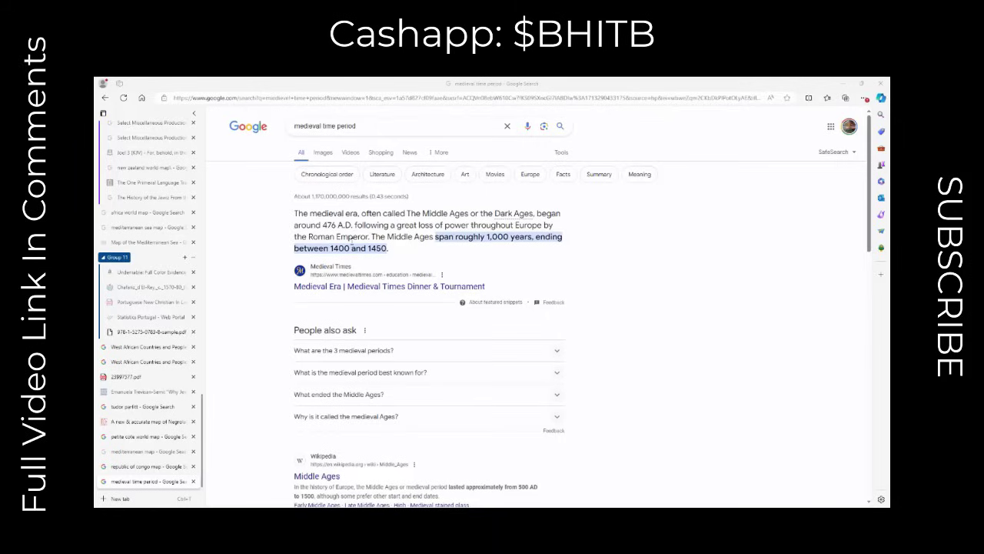
{"action": "mouse_move", "coordinate": [471, 246]}
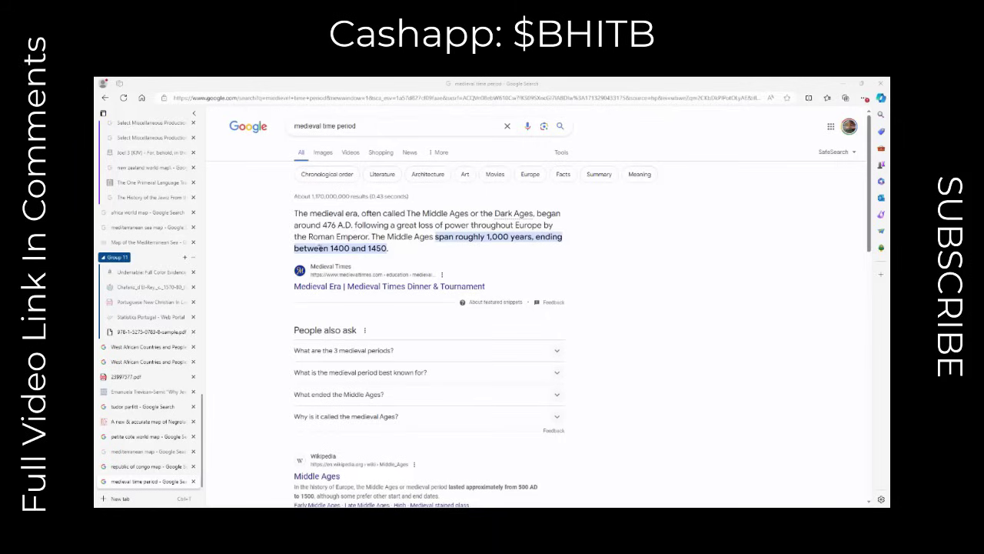
{"action": "mouse_move", "coordinate": [609, 244]}
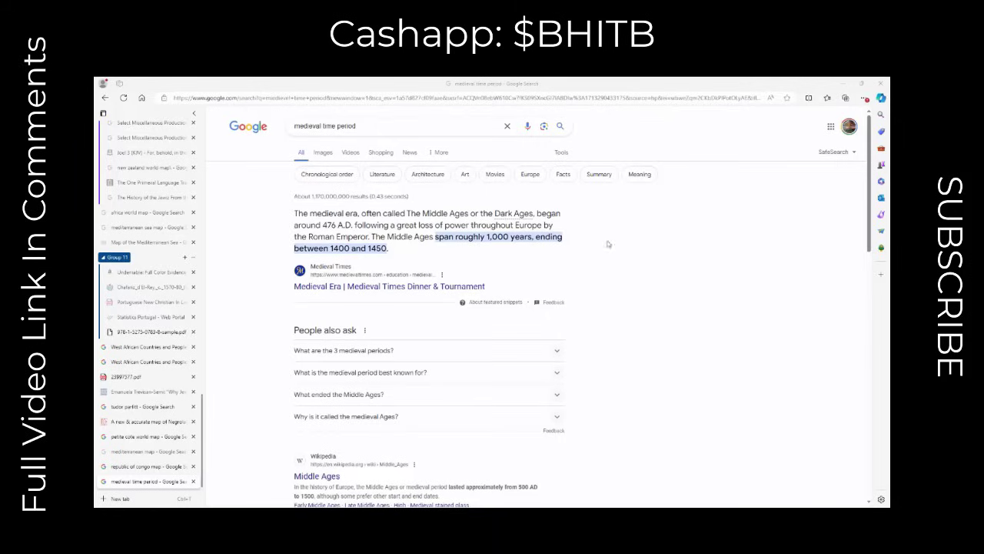
{"action": "mouse_move", "coordinate": [613, 243]}
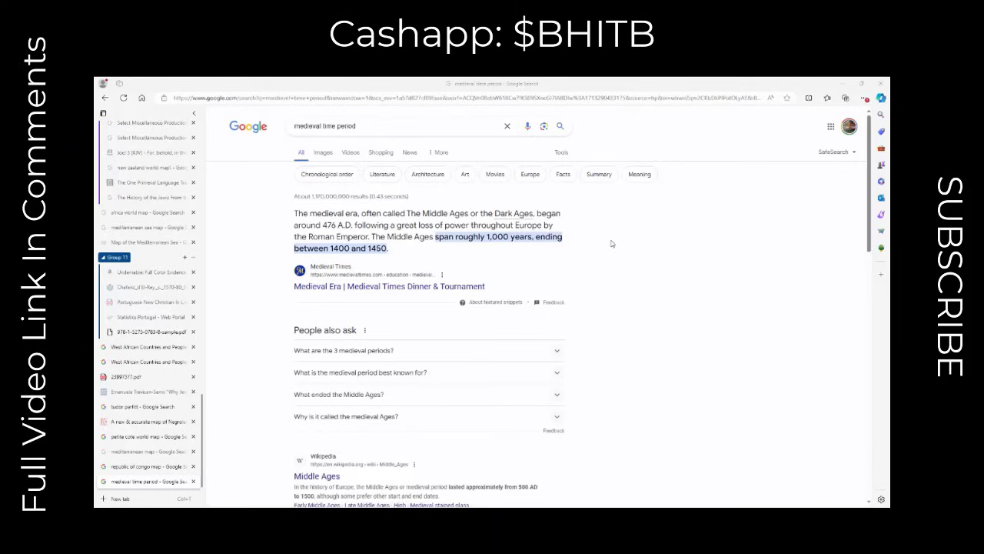
{"action": "mouse_move", "coordinate": [624, 240]}
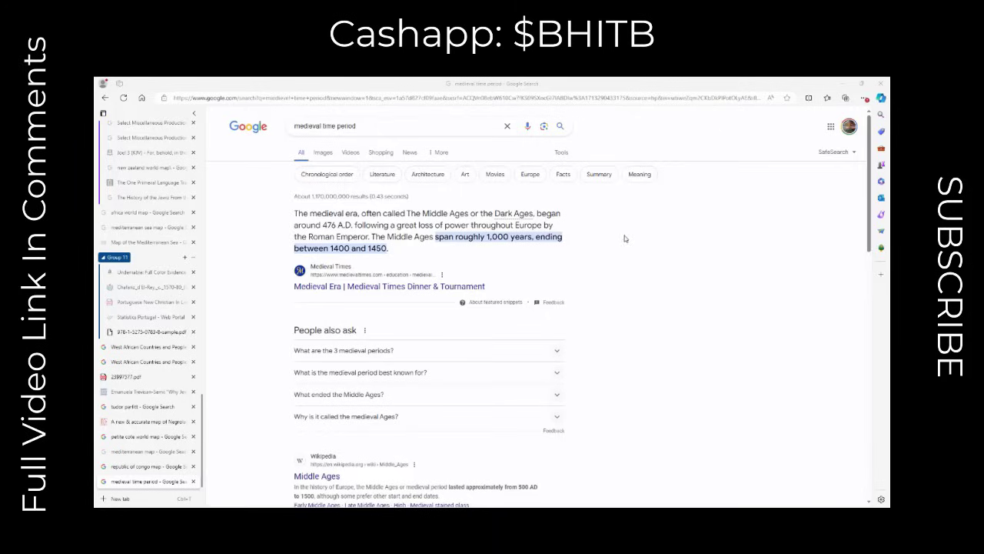
{"action": "mouse_move", "coordinate": [640, 231]}
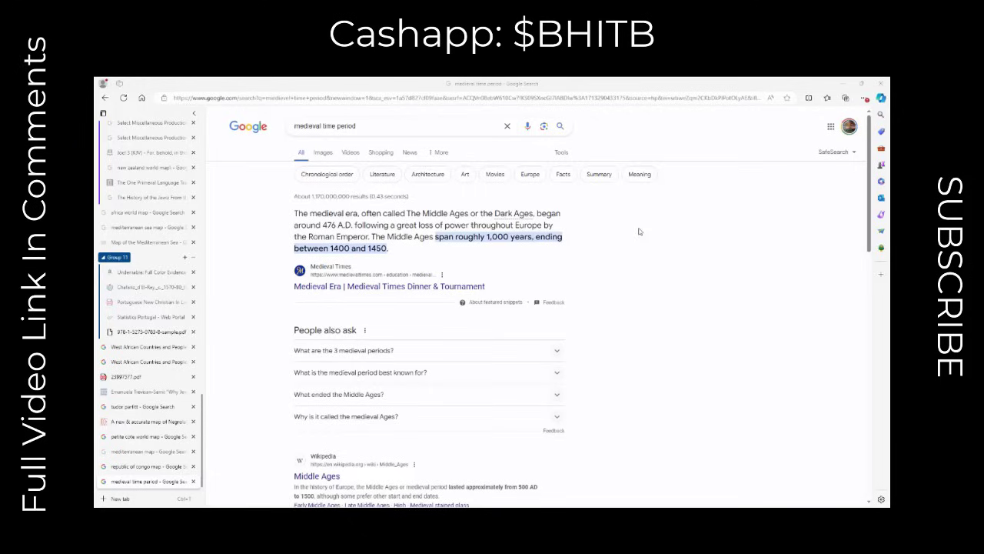
{"action": "mouse_move", "coordinate": [664, 231]}
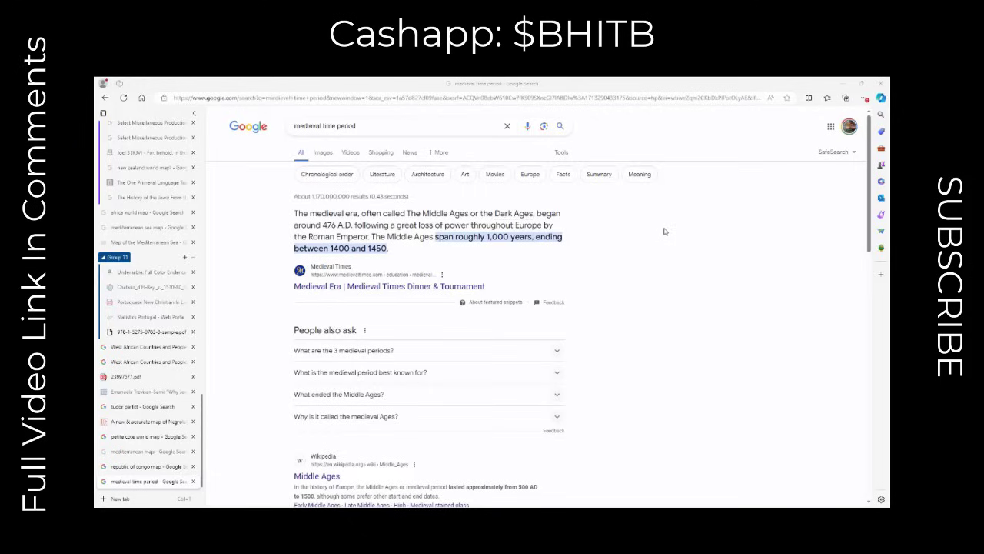
{"action": "mouse_move", "coordinate": [689, 158]}
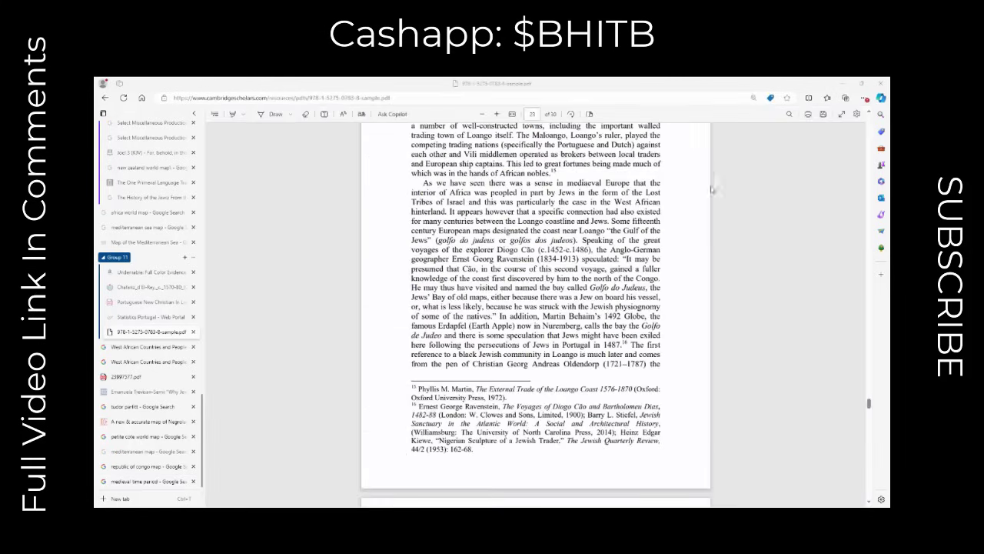
{"action": "mouse_move", "coordinate": [772, 234]}
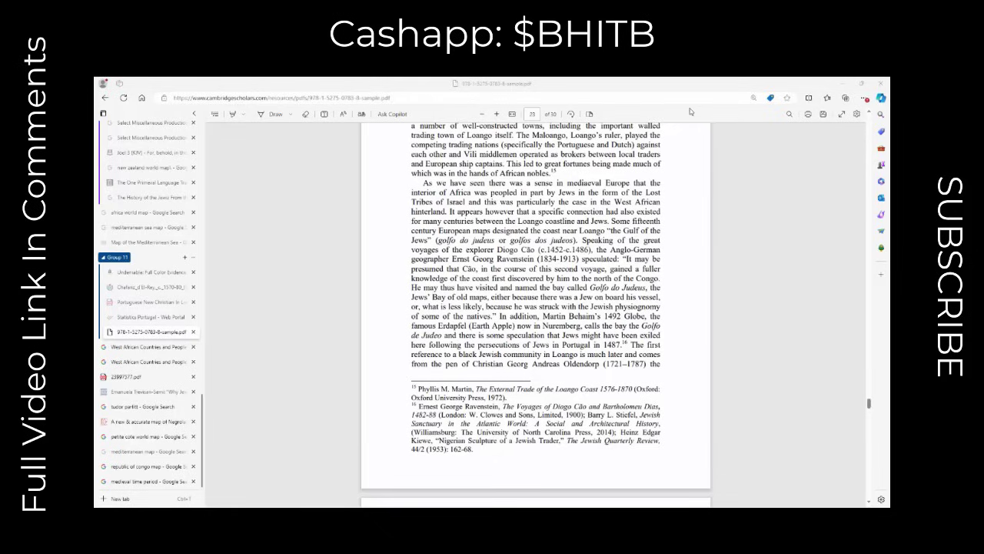
{"action": "mouse_move", "coordinate": [702, 222]}
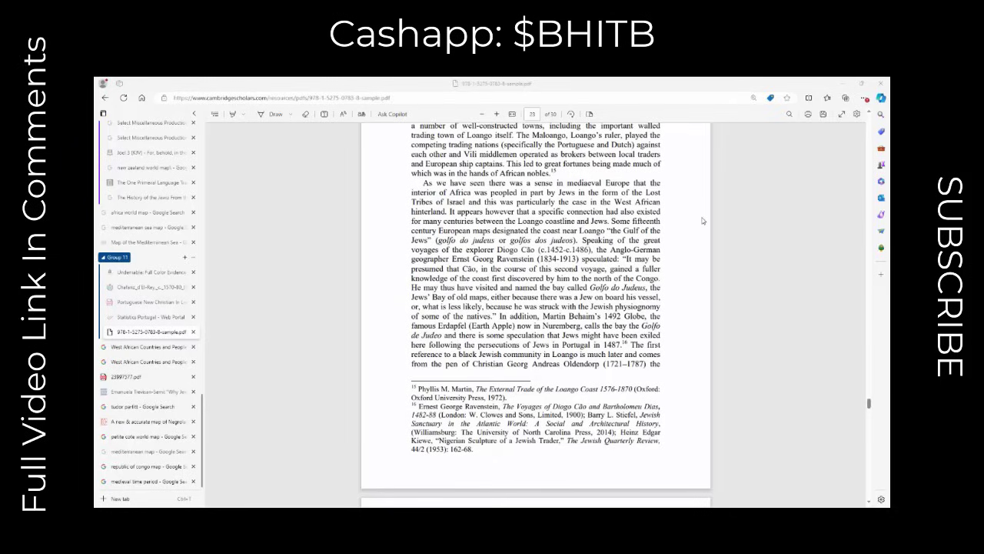
{"action": "mouse_move", "coordinate": [685, 218]}
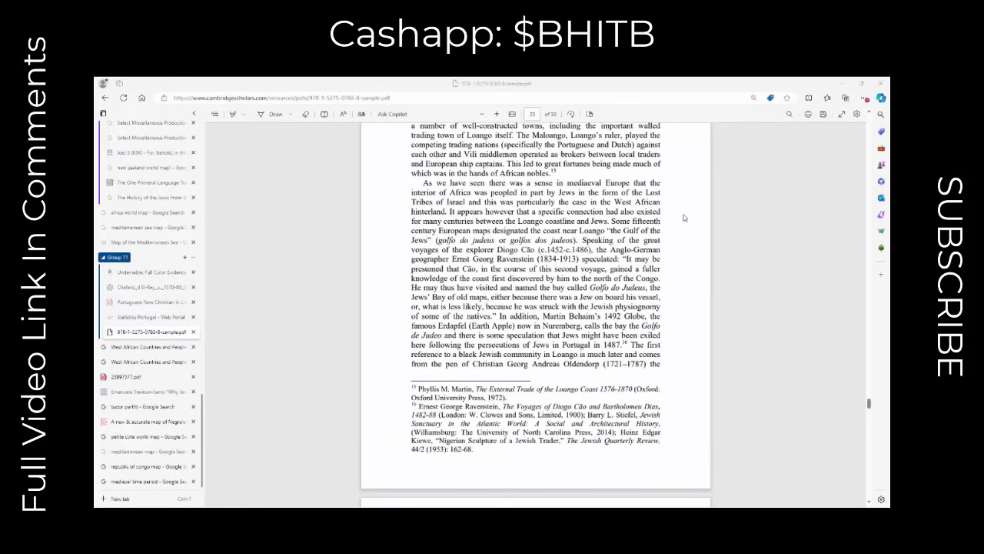
{"action": "mouse_move", "coordinate": [697, 259]}
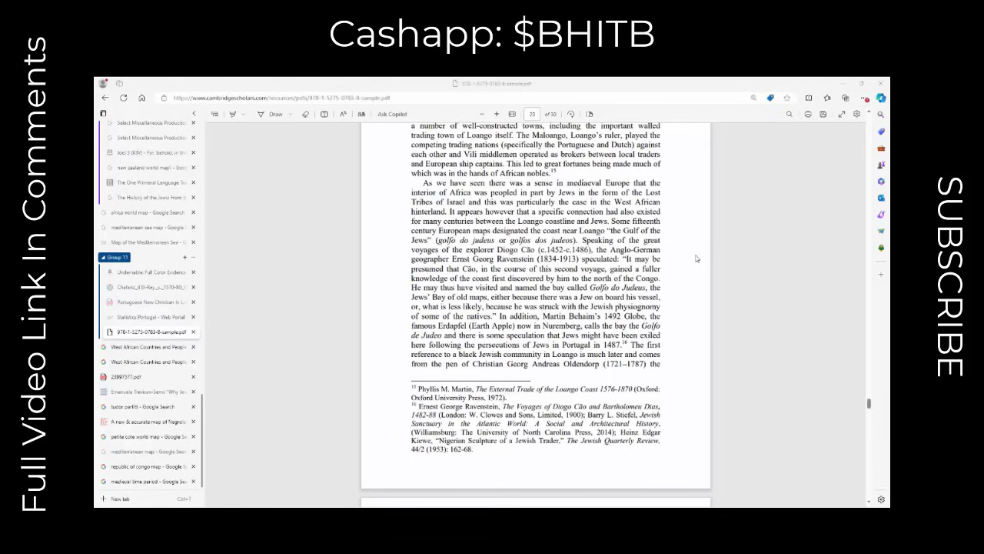
{"action": "mouse_move", "coordinate": [695, 211]}
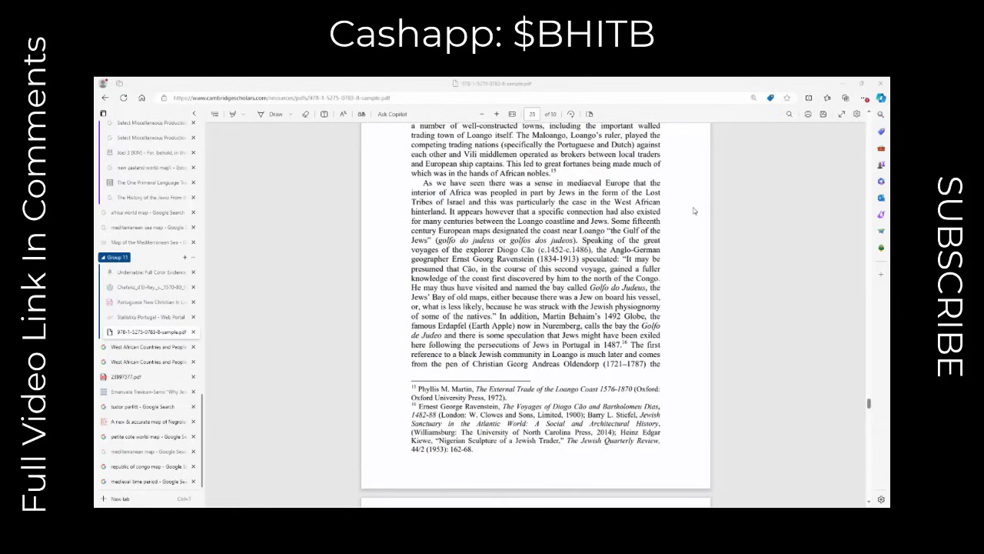
{"action": "mouse_move", "coordinate": [689, 153]}
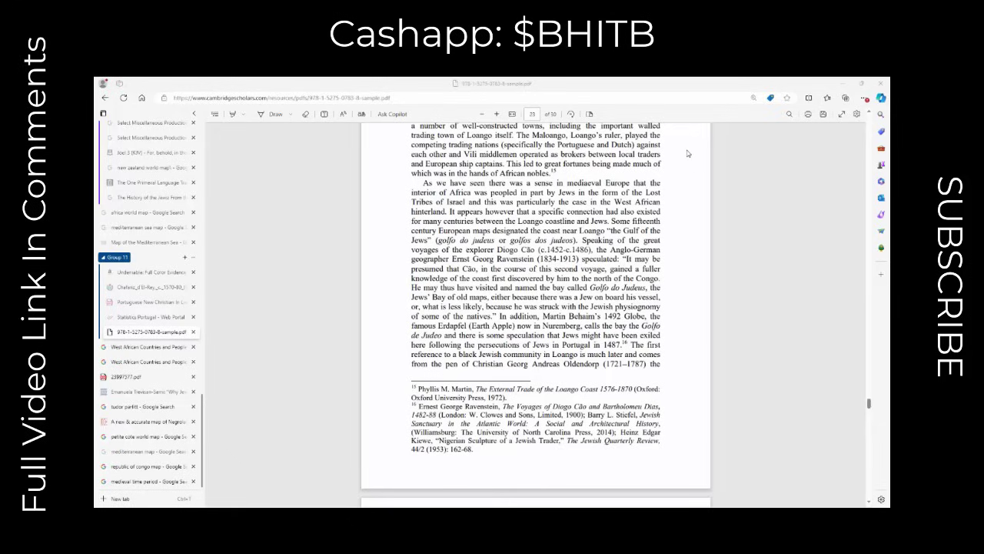
{"action": "mouse_move", "coordinate": [705, 192]}
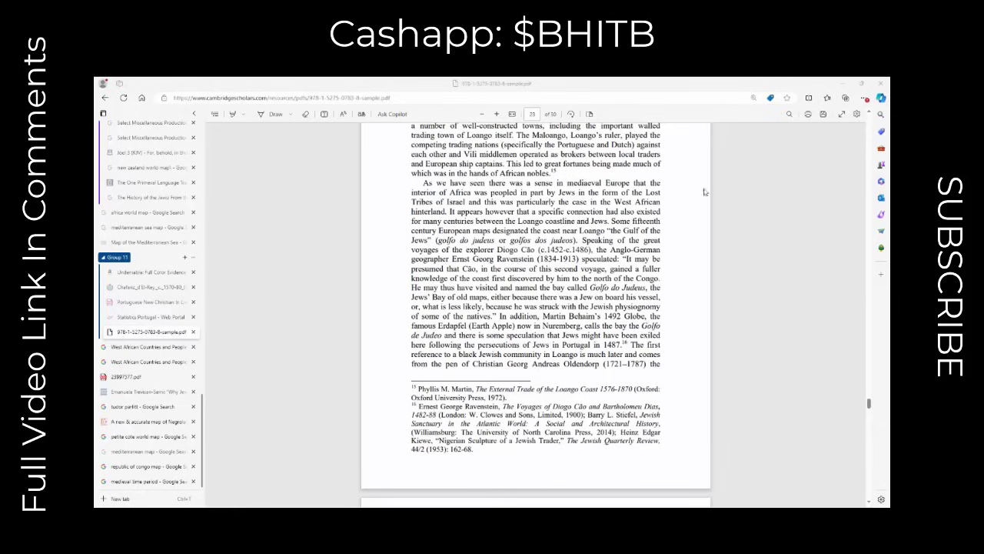
{"action": "mouse_move", "coordinate": [741, 237]}
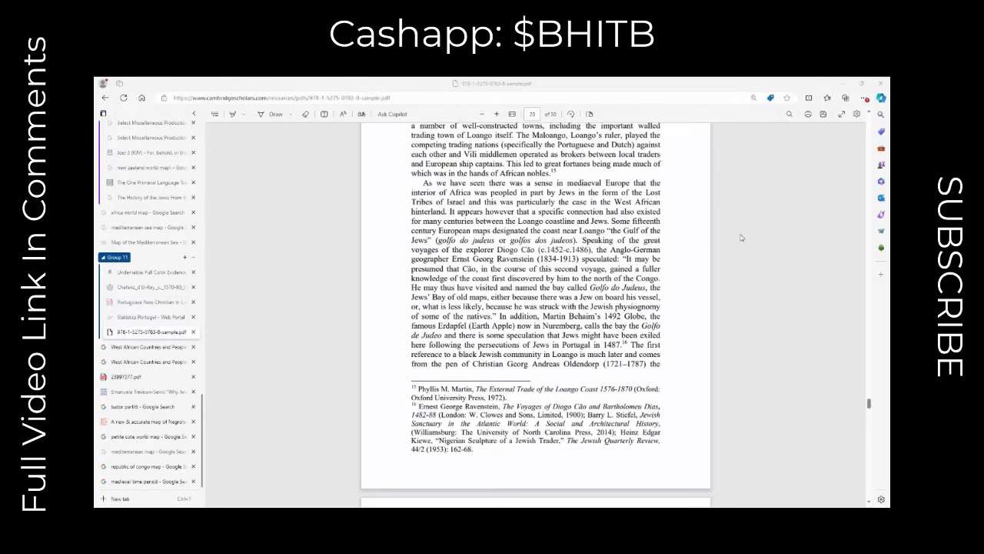
{"action": "mouse_move", "coordinate": [714, 206]}
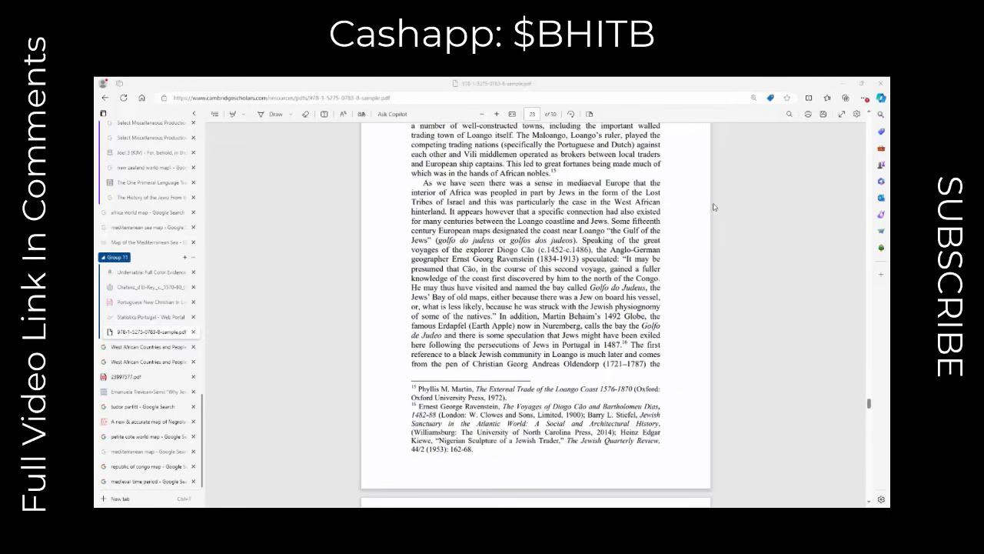